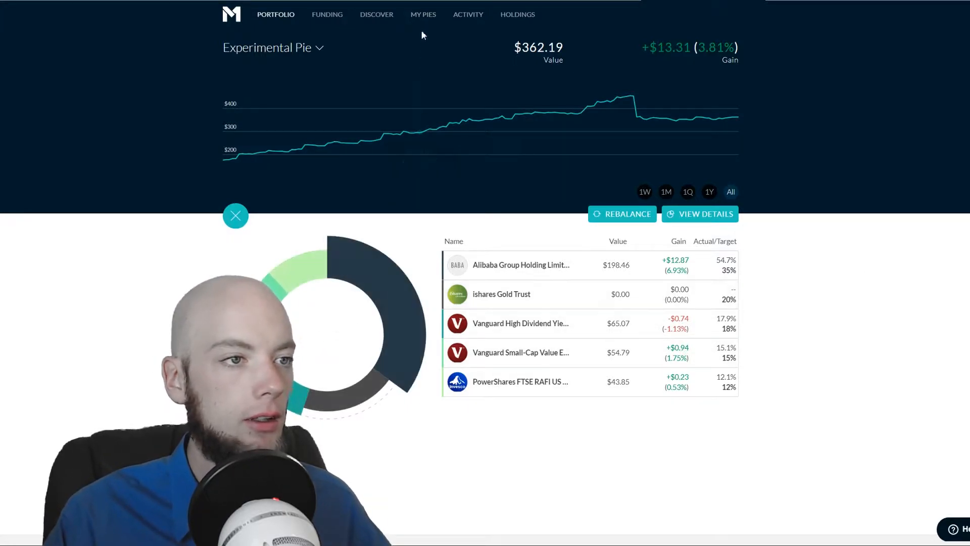
- Start a brand-new pie from My Pies, landing on the Add Slices catalogue
click(423, 15)
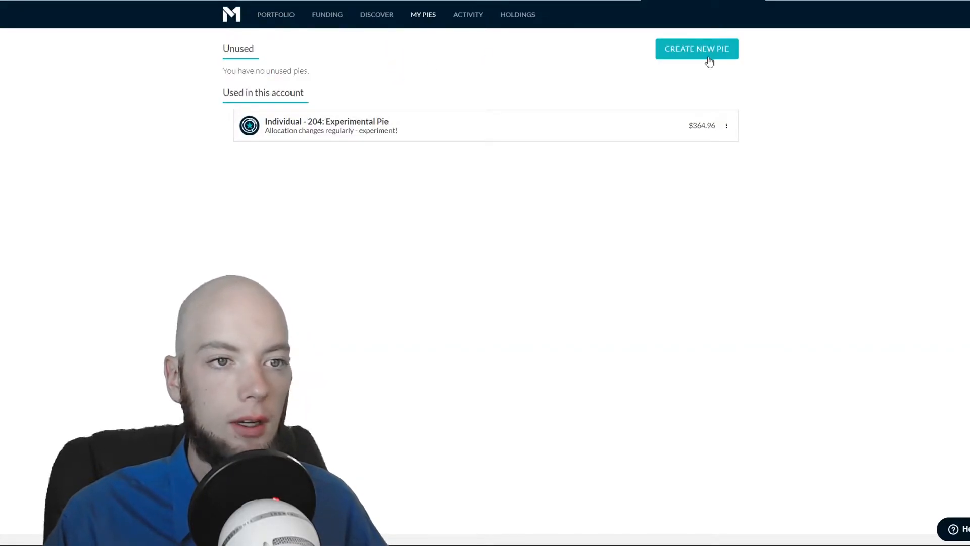
click(696, 48)
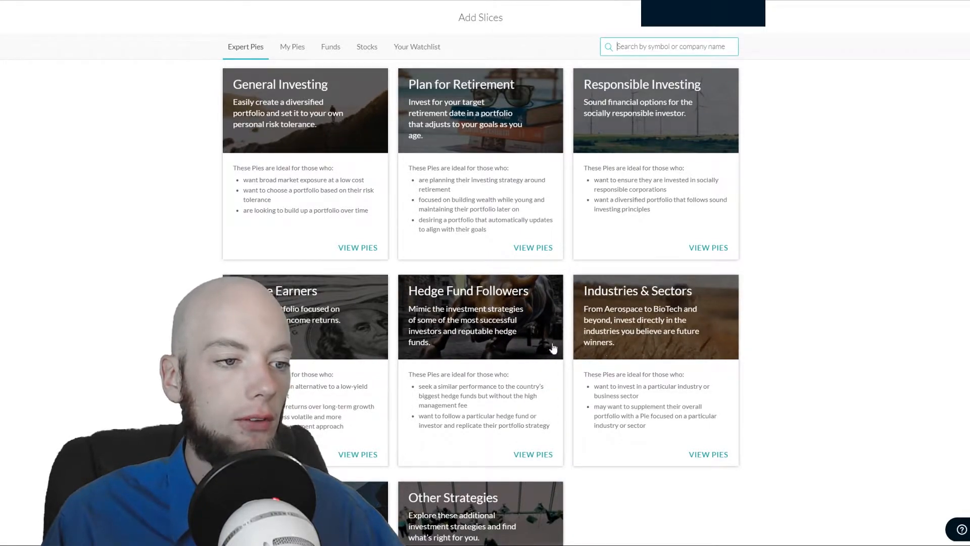
click(533, 454)
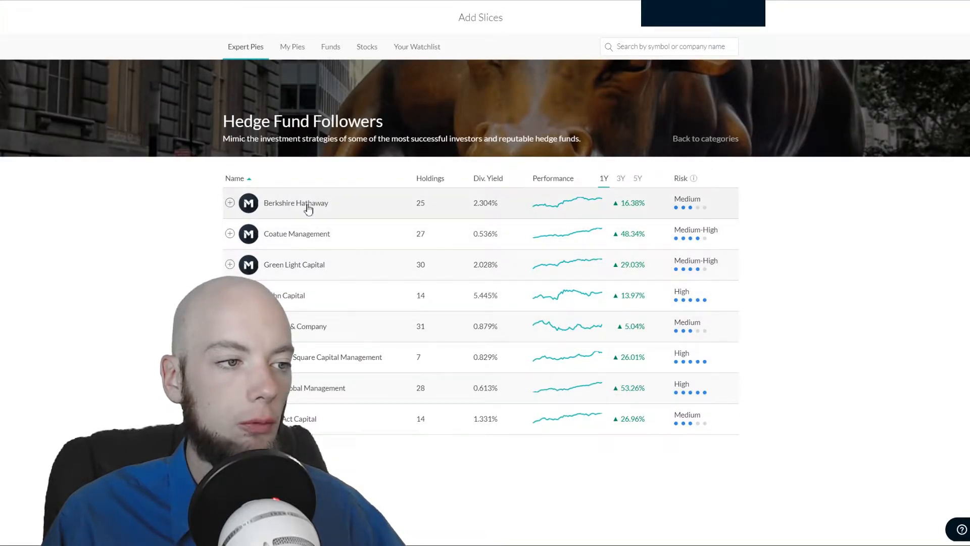
click(296, 202)
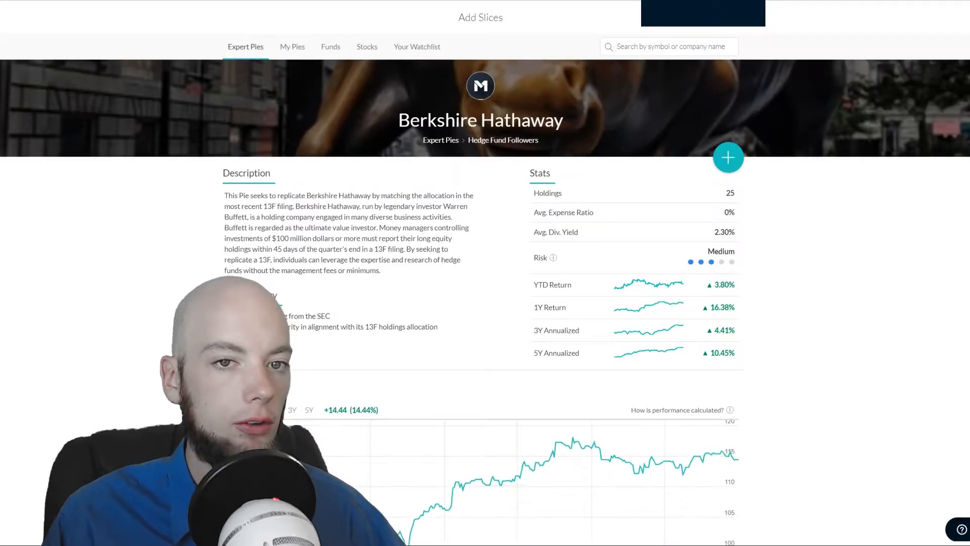
scroll(down, 3)
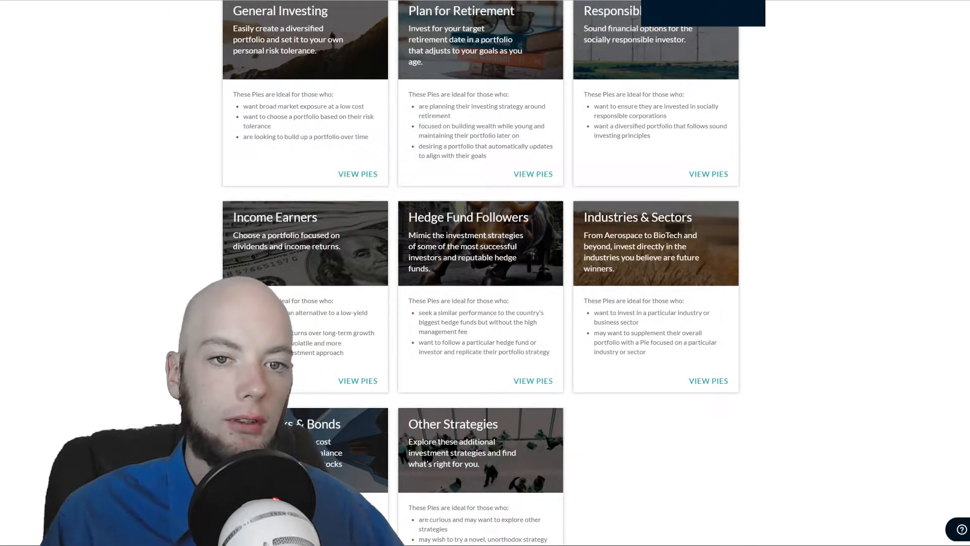
scroll(up, 3)
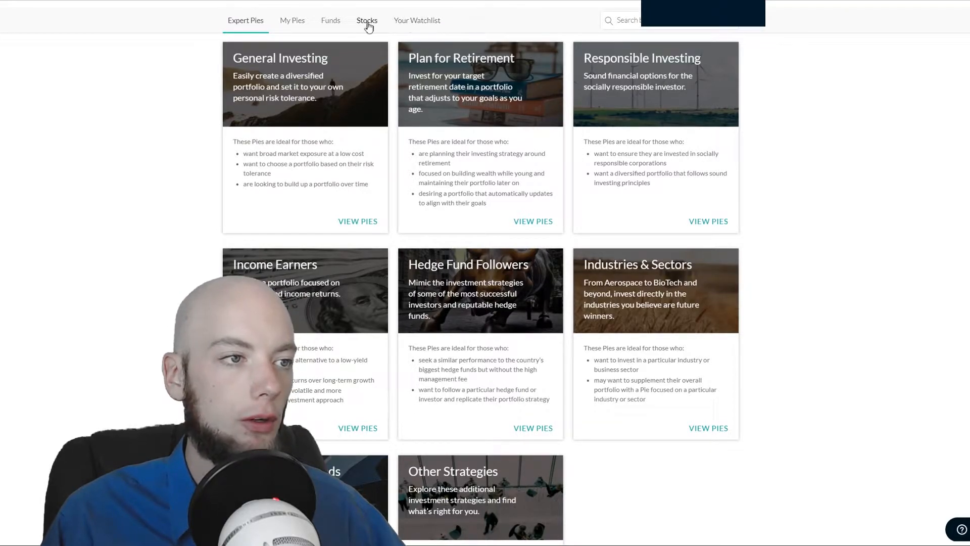
- Browse the Stocks, My Pies and Funds lists of slices available to add
click(367, 20)
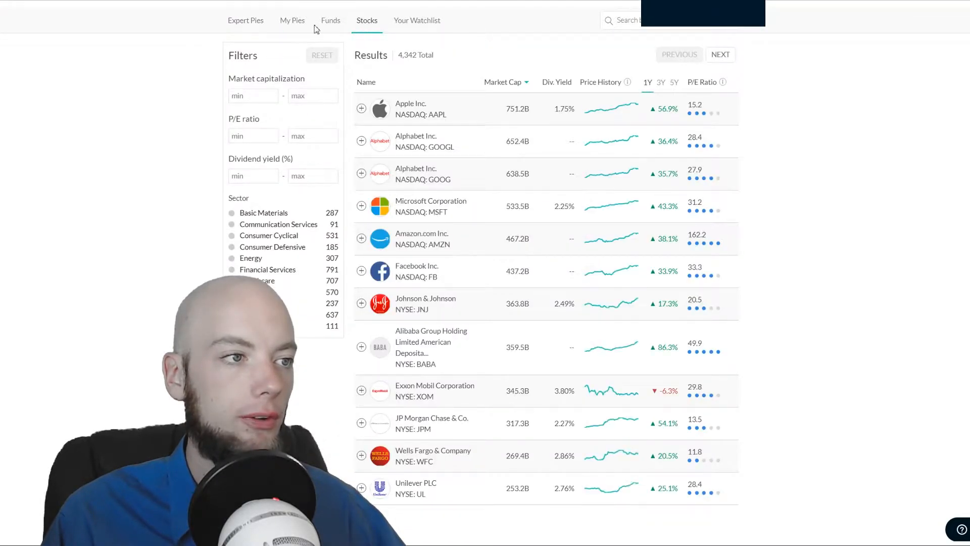
click(292, 20)
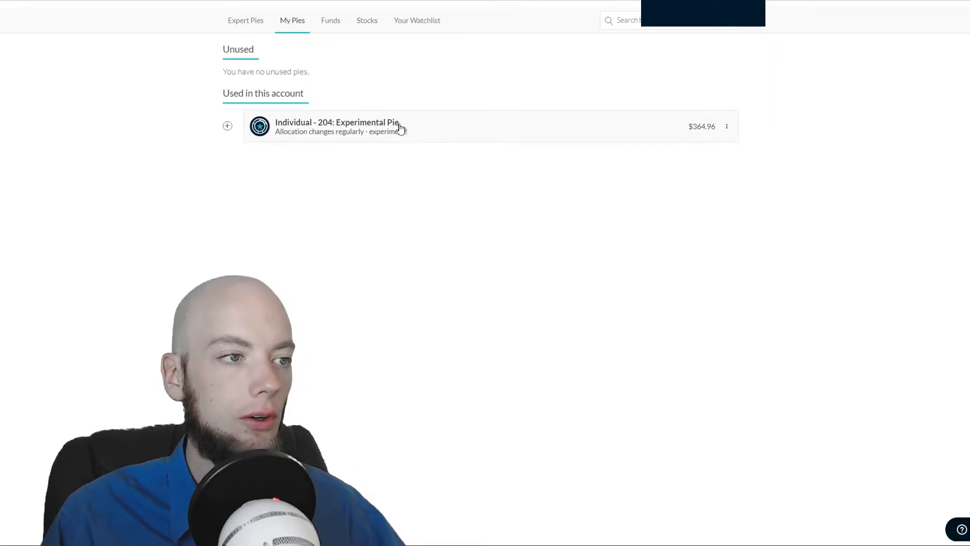
mouse_move(456, 131)
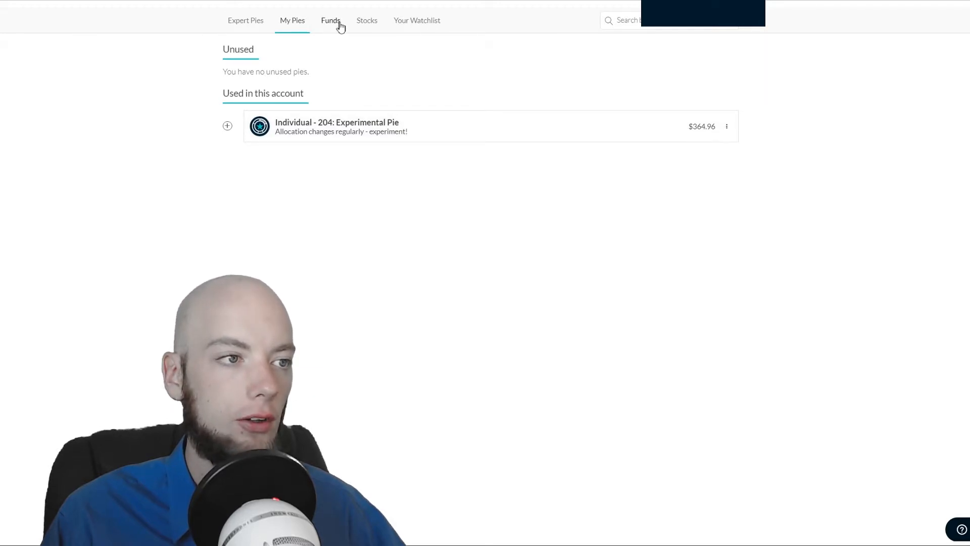
click(331, 20)
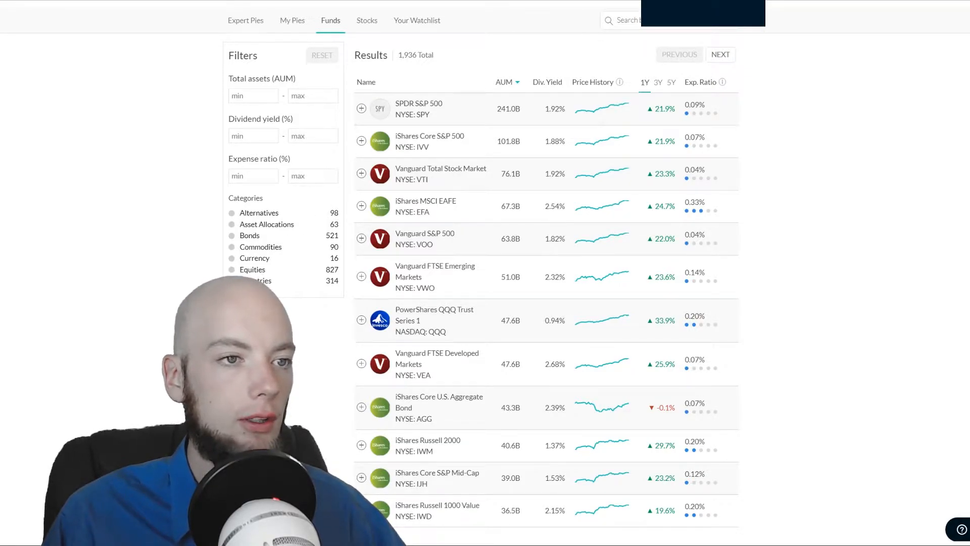
- Search 'msft' and add Microsoft Corporation as the pie's first holding at 100%
click(667, 20)
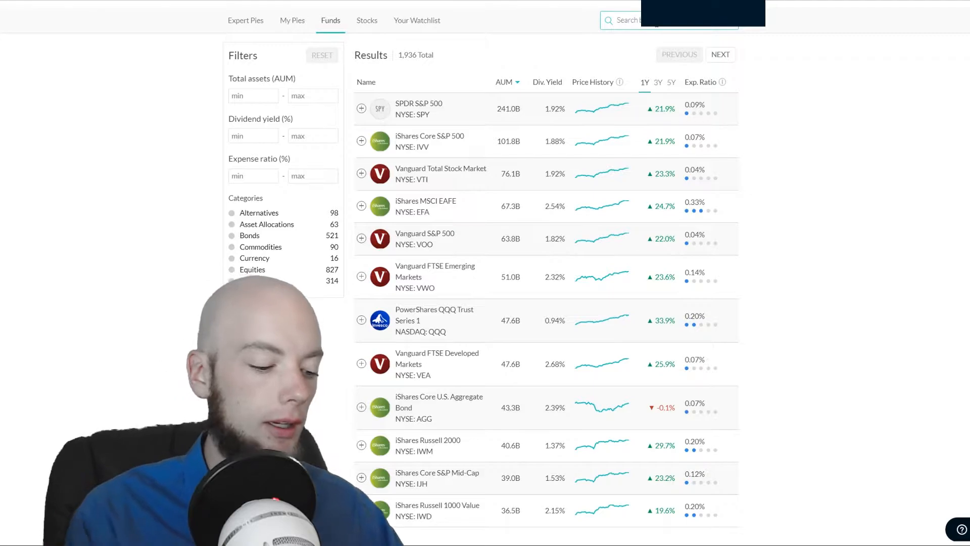
text(msft)
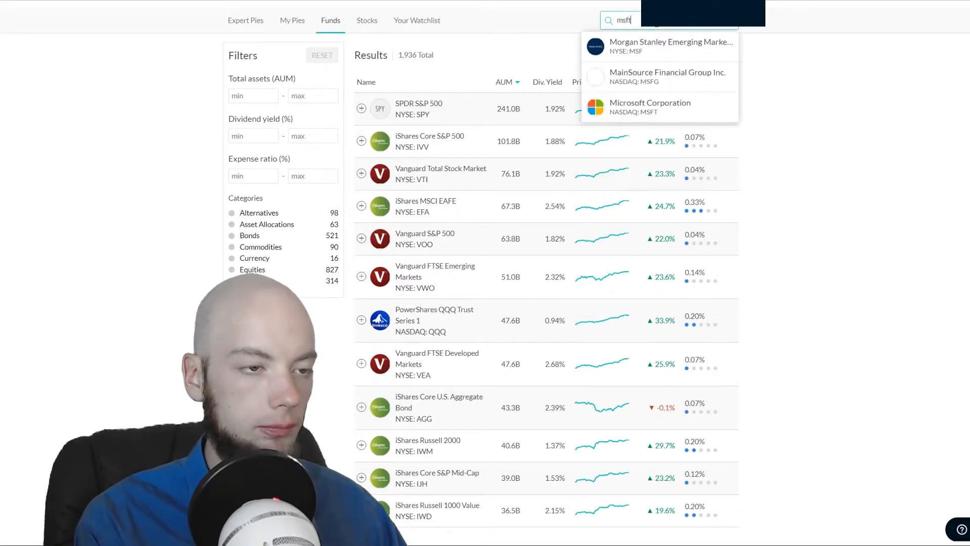
click(649, 107)
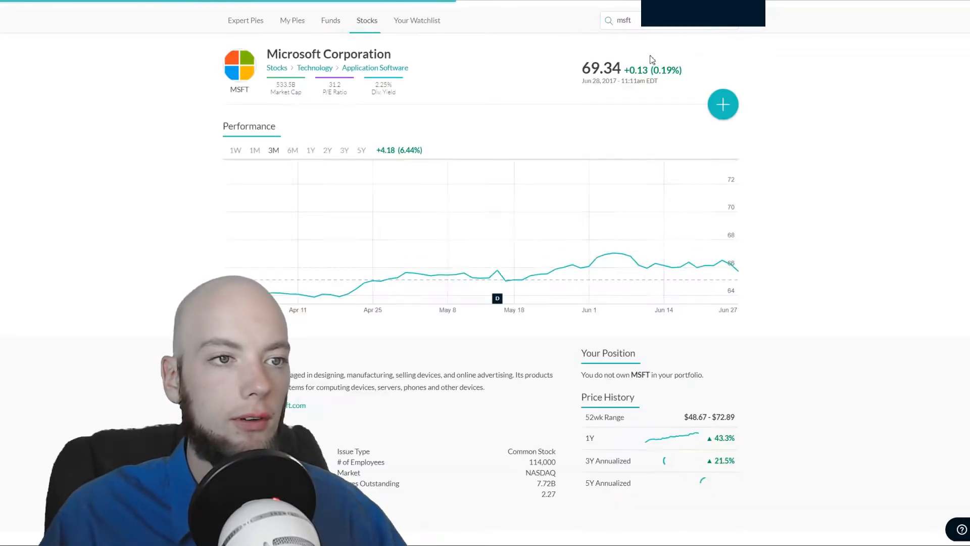
click(722, 105)
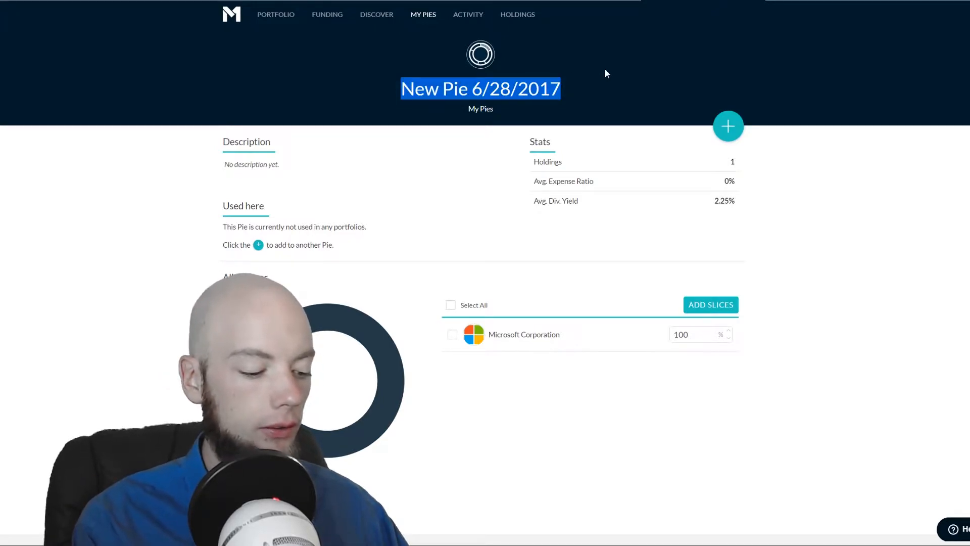
- Name the pie 'Video Pie Test' with description 'This pie is for a video.'
text(Video Pie Test)
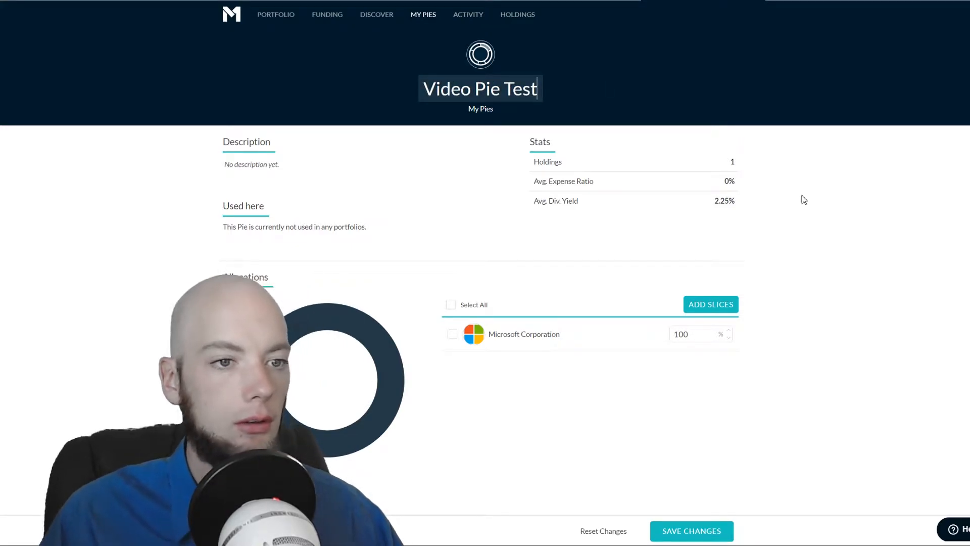
click(272, 167)
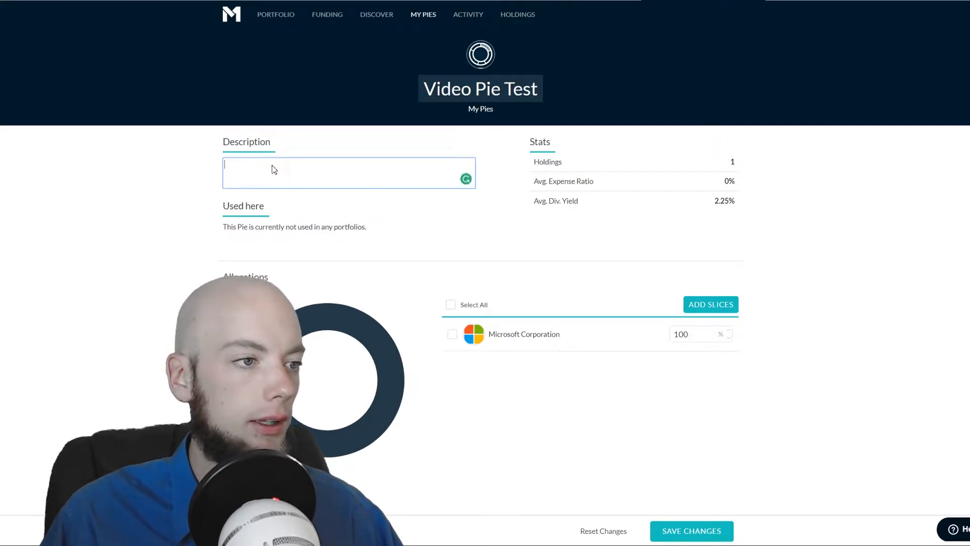
text(This pie is for a video.)
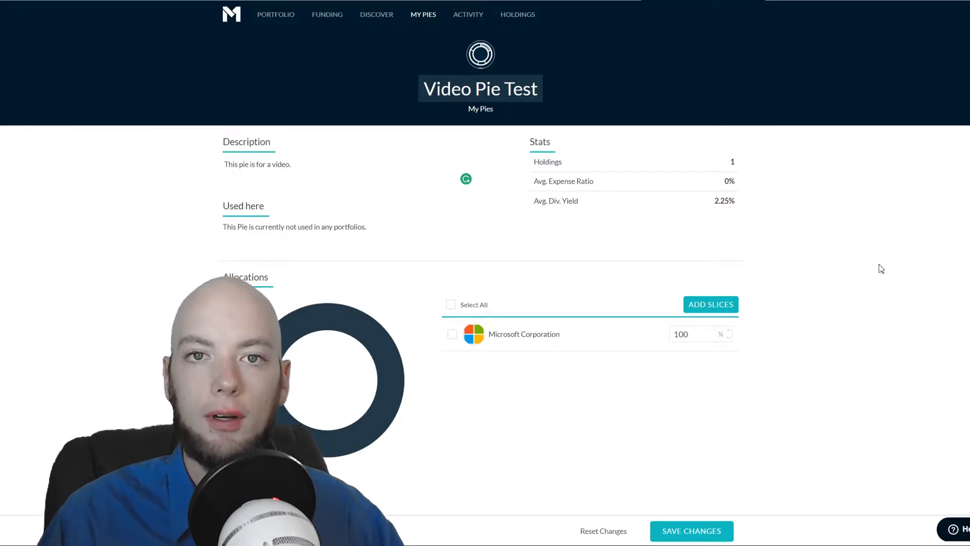
mouse_move(711, 315)
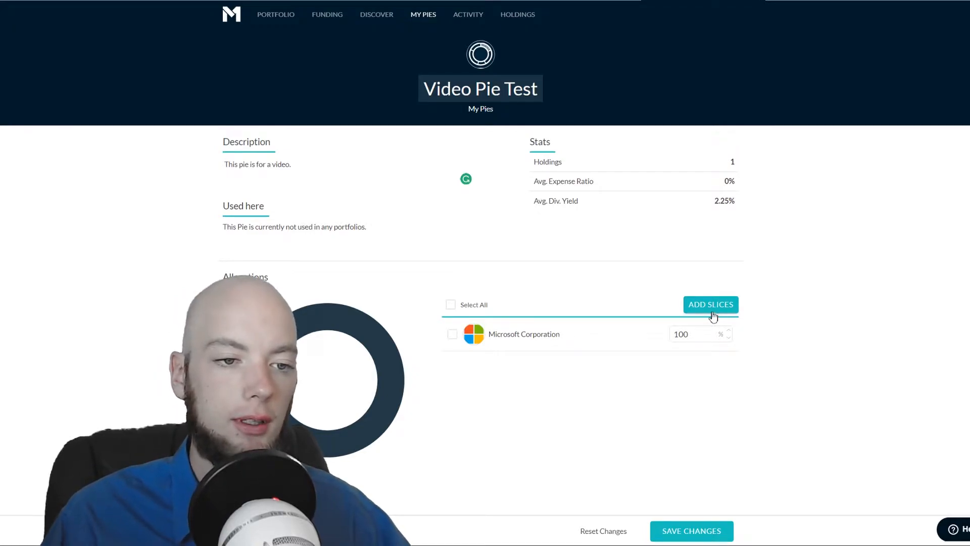
- Add Vanguard Total Stock Market (VTI) from Funds as a second slice at 0%
click(710, 304)
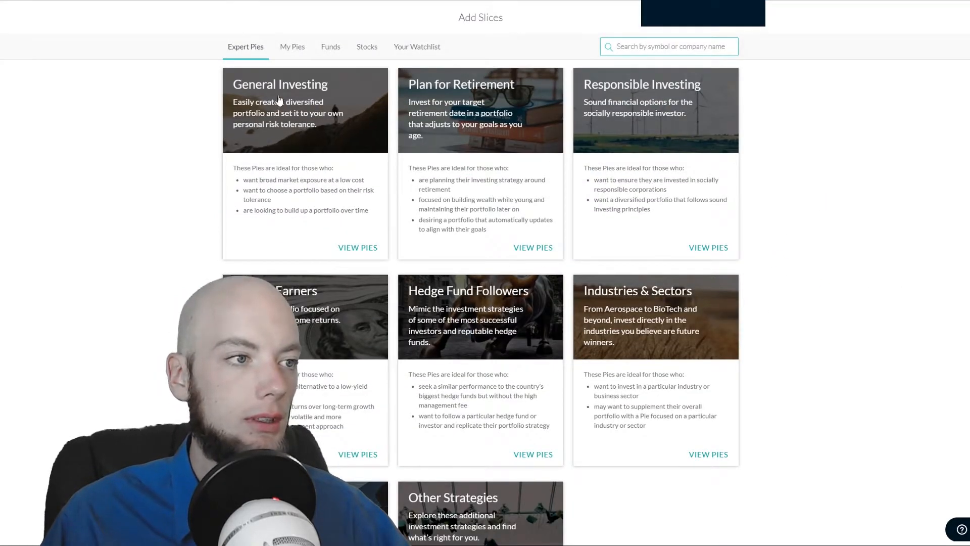
click(330, 47)
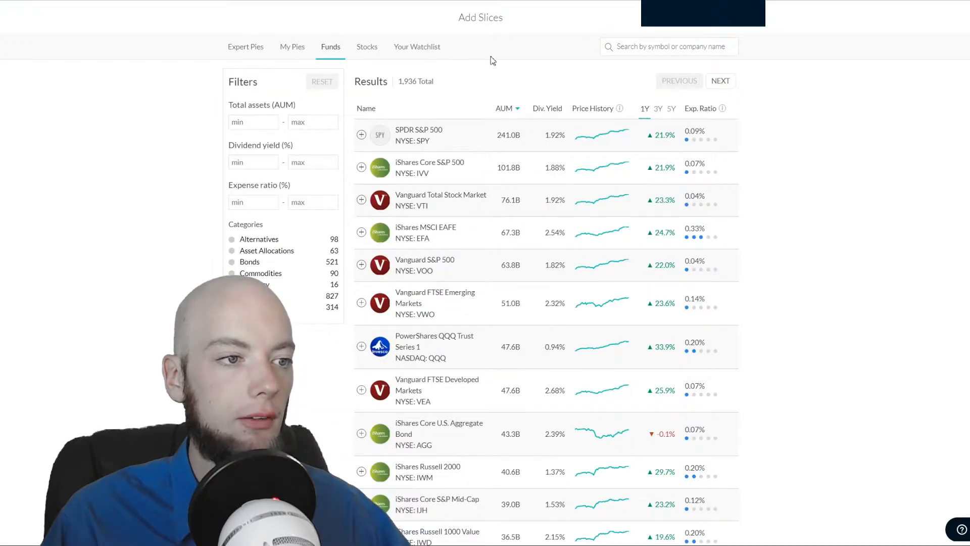
mouse_move(452, 206)
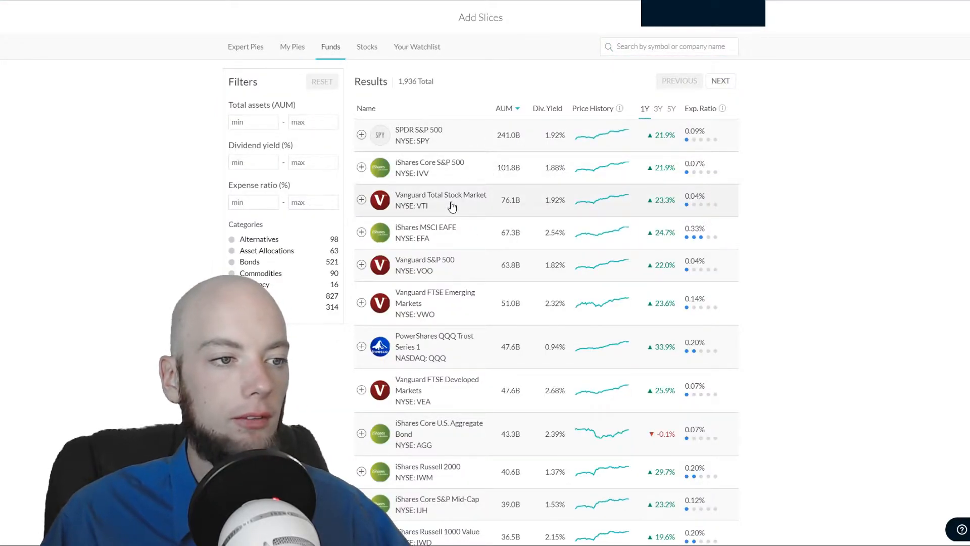
click(441, 199)
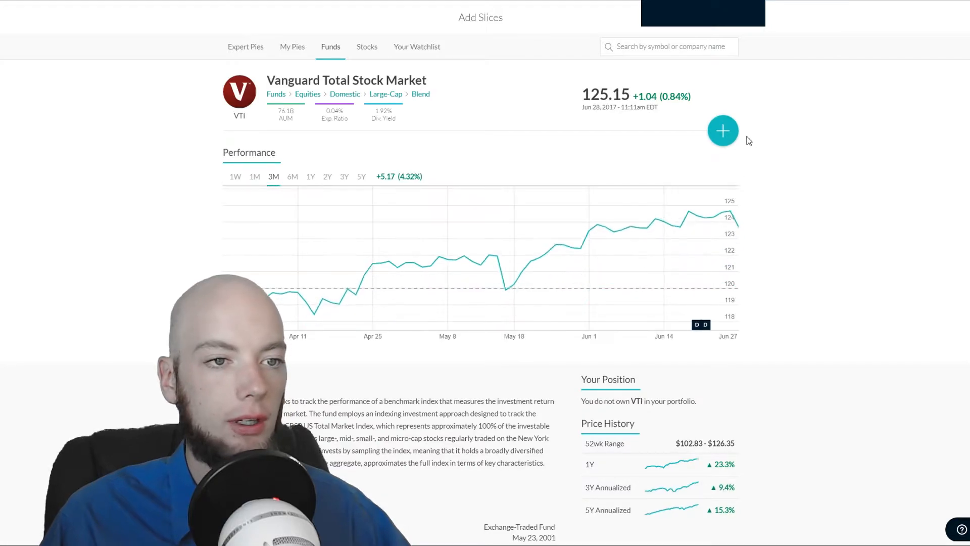
click(721, 131)
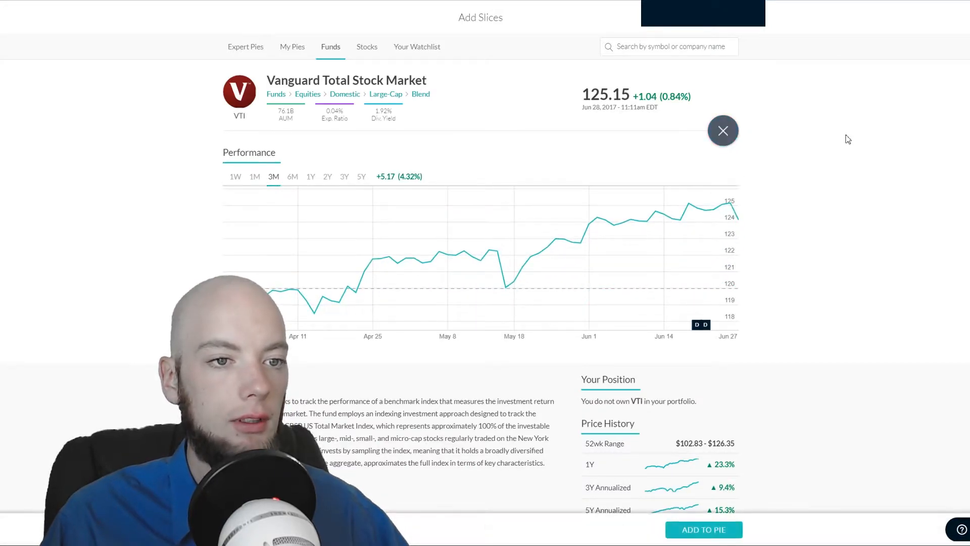
click(722, 130)
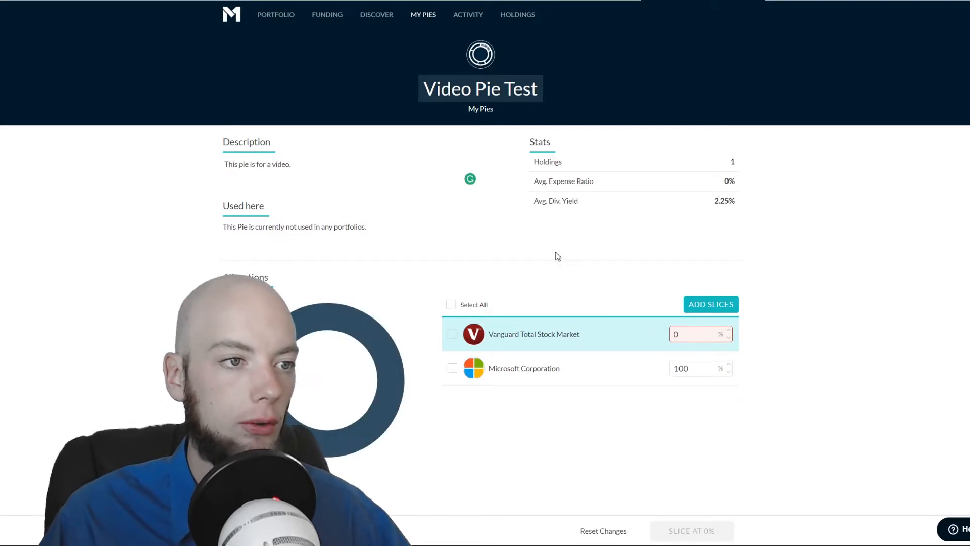
- Search 'international van' and add Vanguard Total International Bond ETF (BNDX) at 0%
click(710, 304)
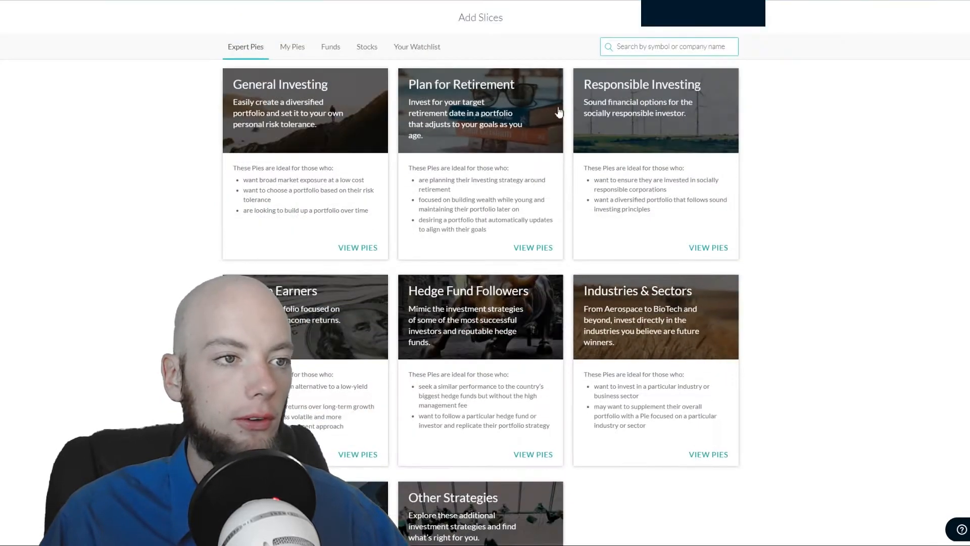
text(internation)
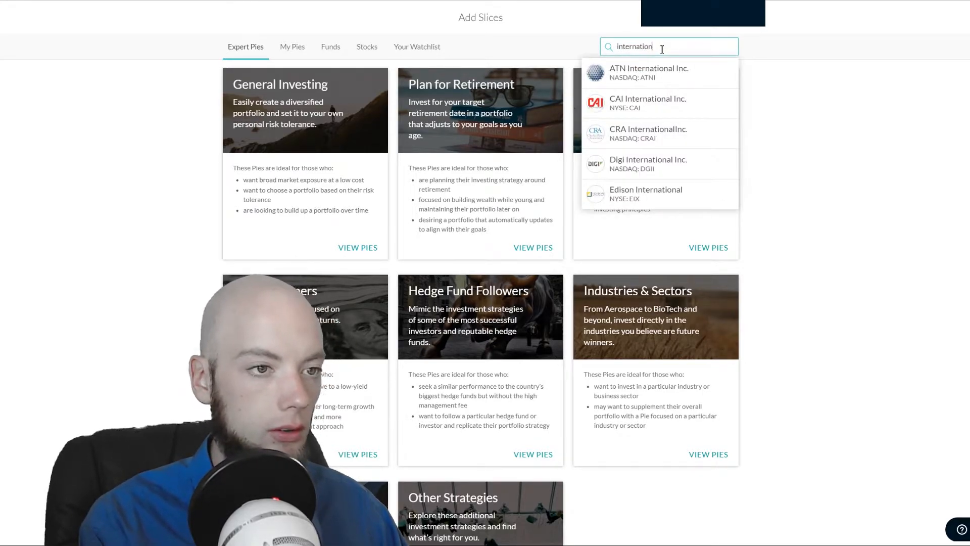
text(van)
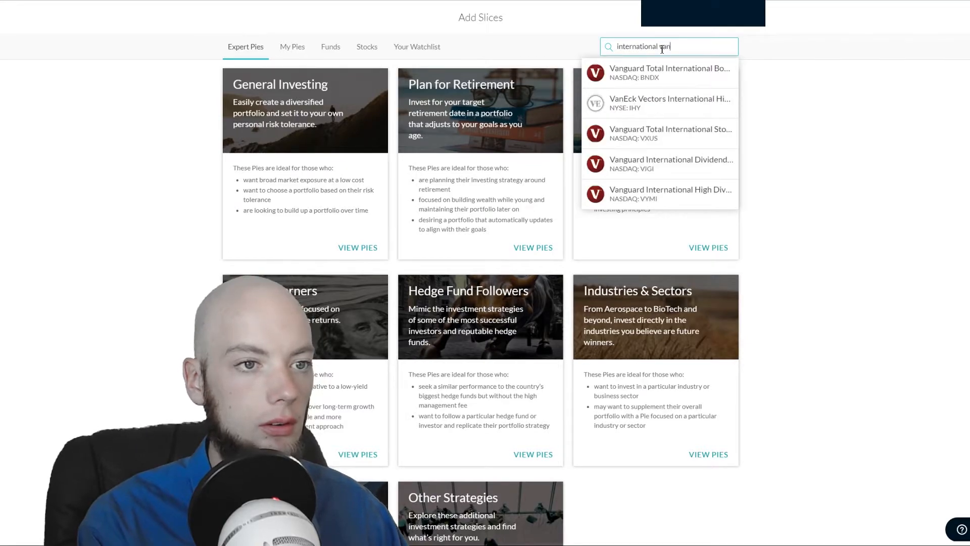
click(292, 46)
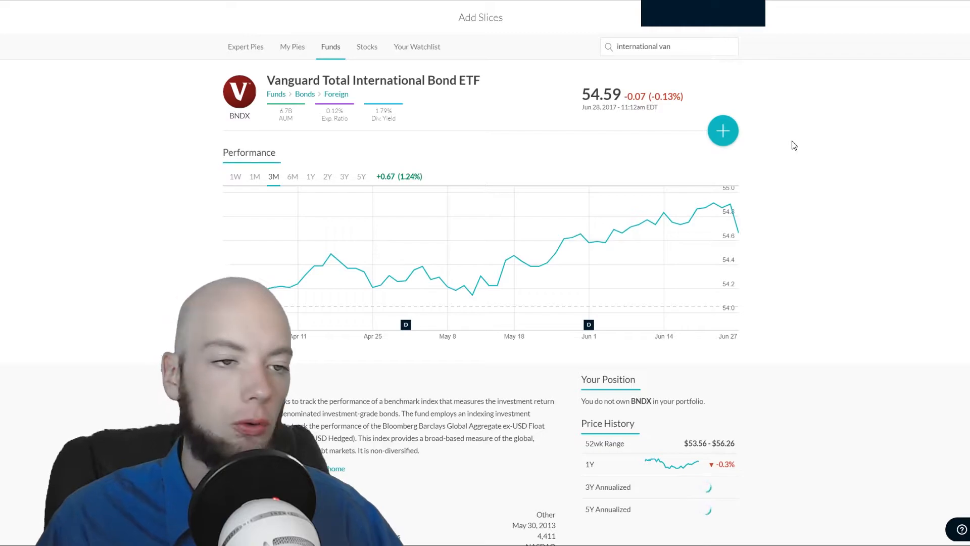
click(721, 130)
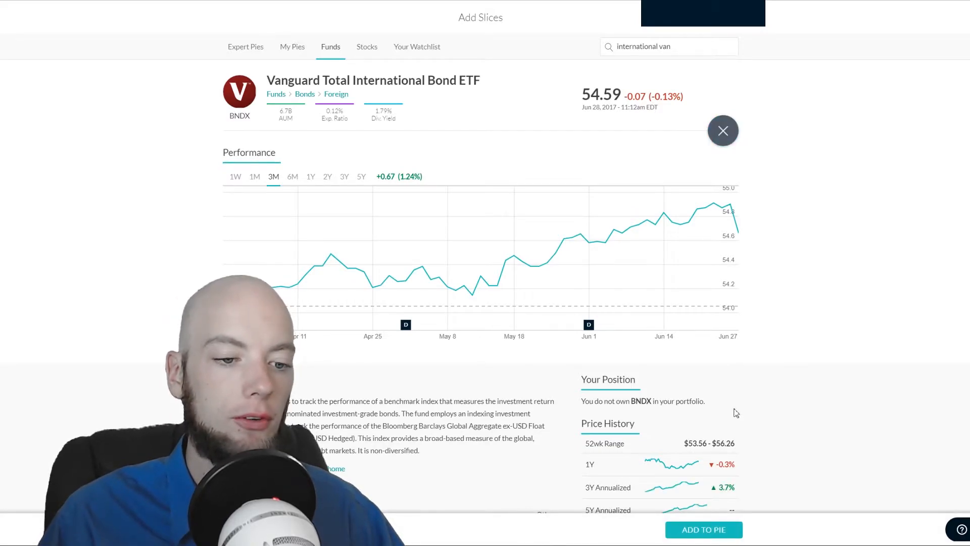
click(722, 130)
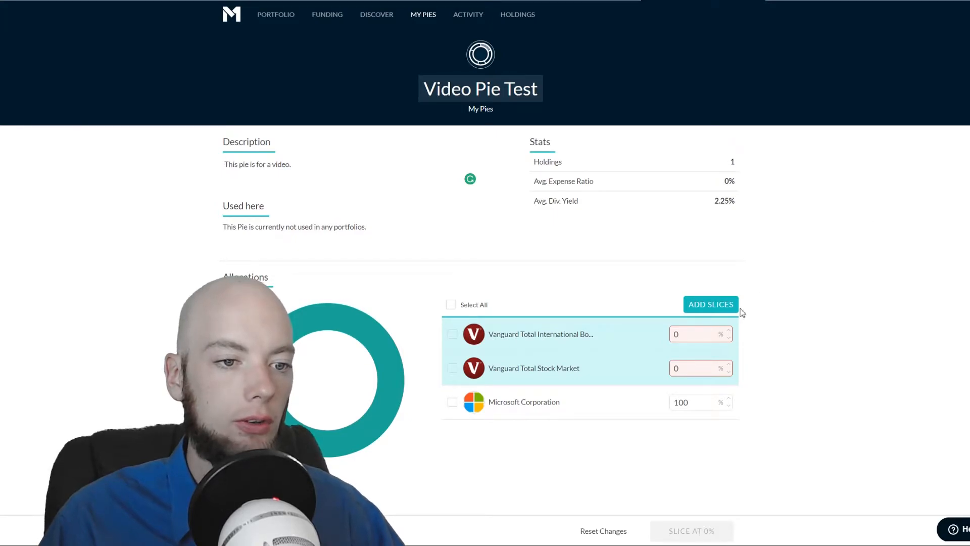
- Search 'alib' and add Alibaba Group (BABA) as a fourth slice at 0%
click(710, 304)
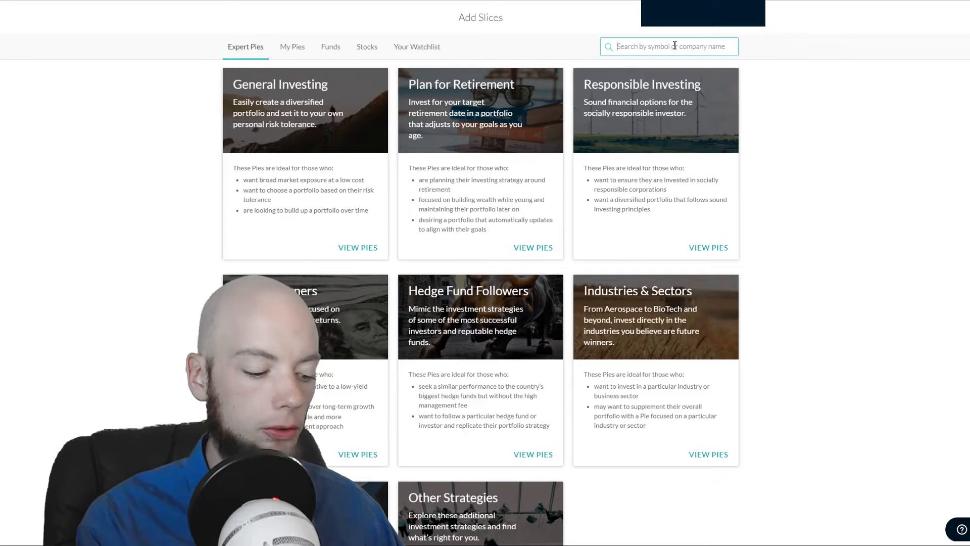
text(all)
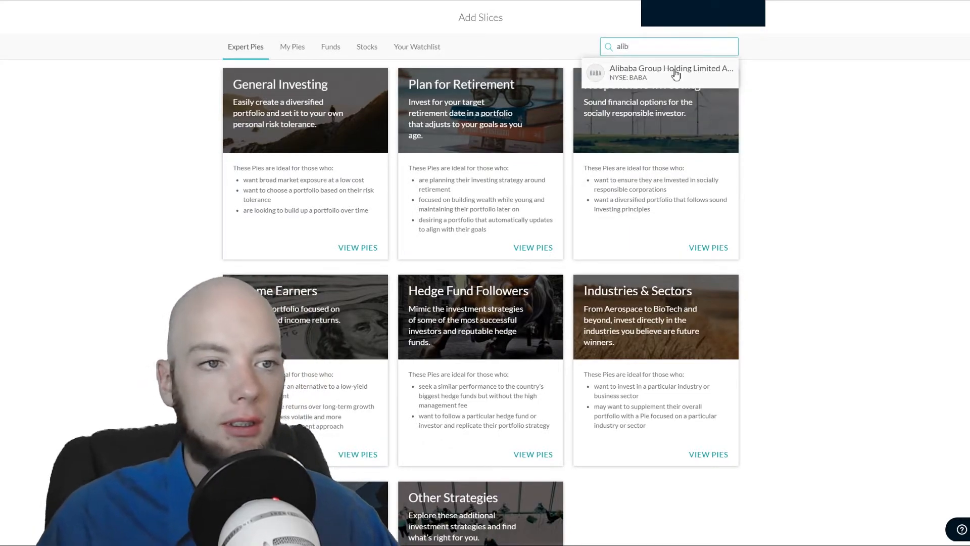
click(671, 73)
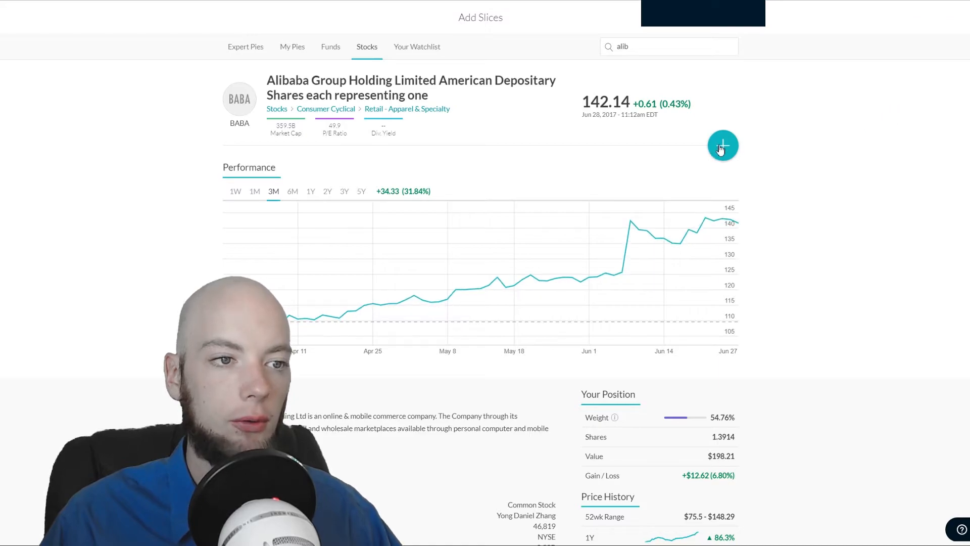
click(722, 145)
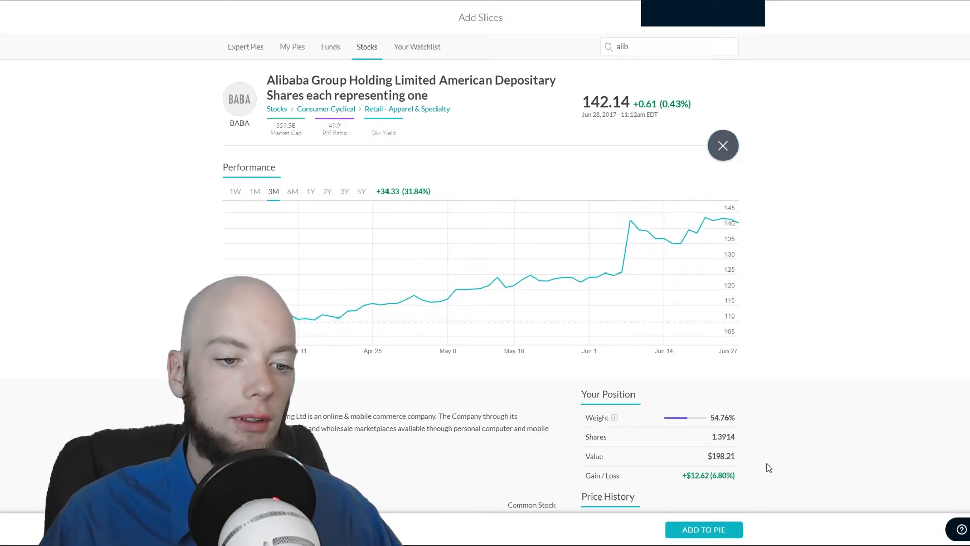
click(722, 144)
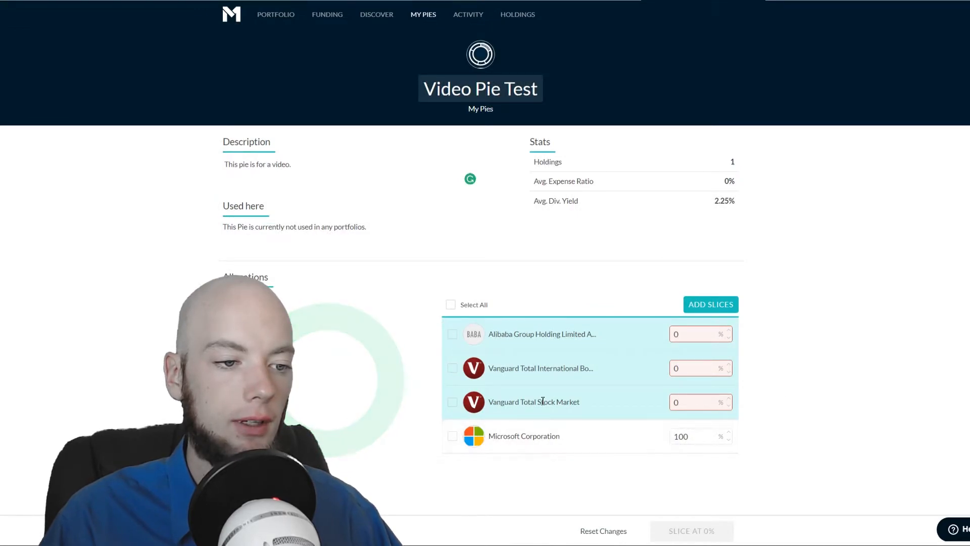
- Try manual percentages (20, 10, 50...) in the VTI and Alibaba slice fields
click(699, 401)
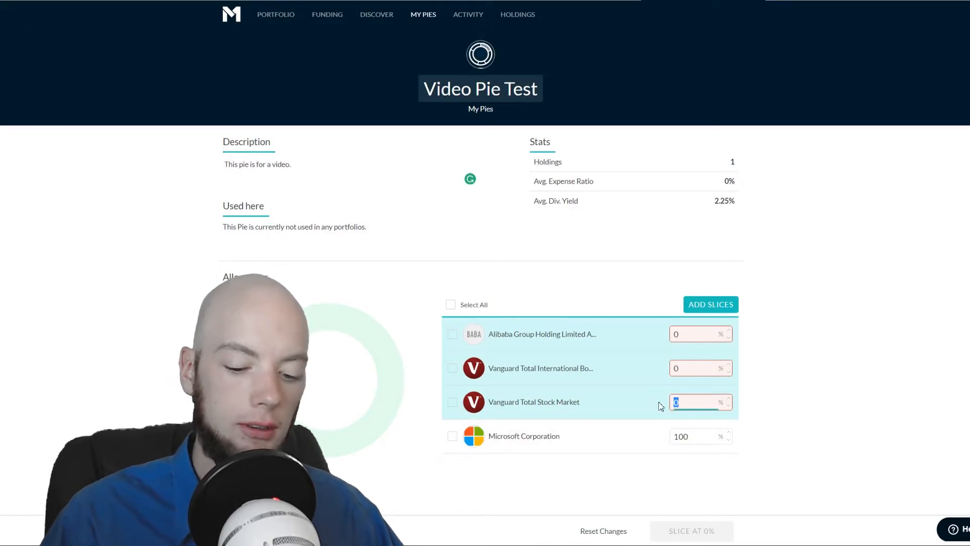
text(20)
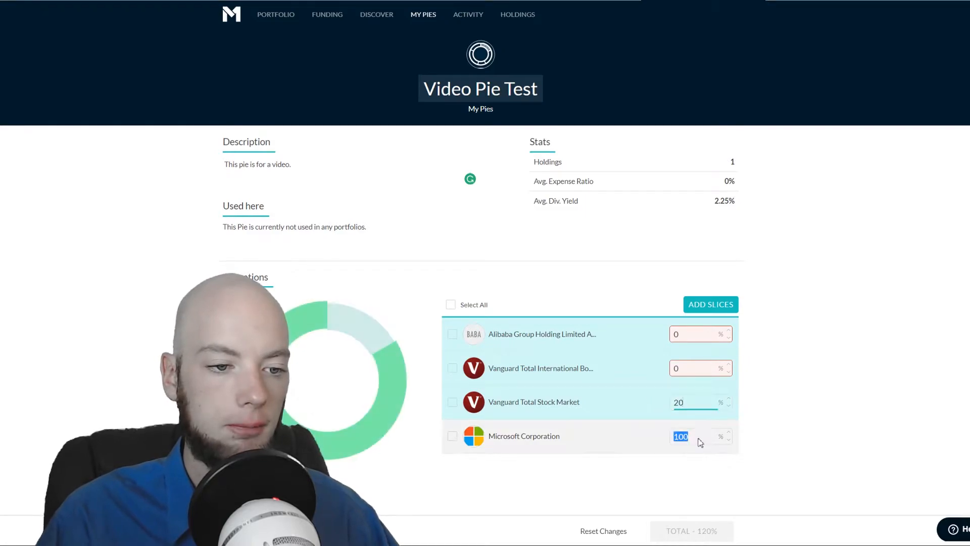
text(10)
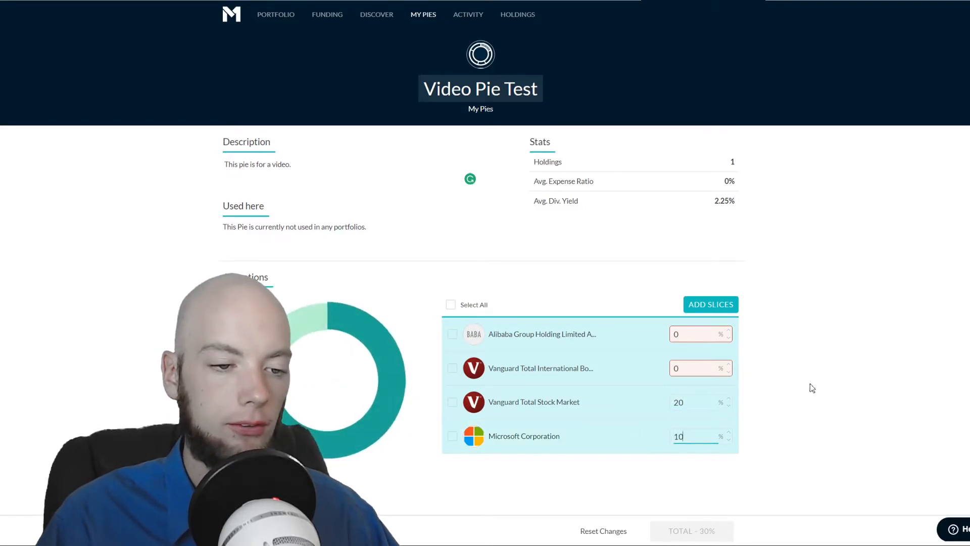
click(700, 333)
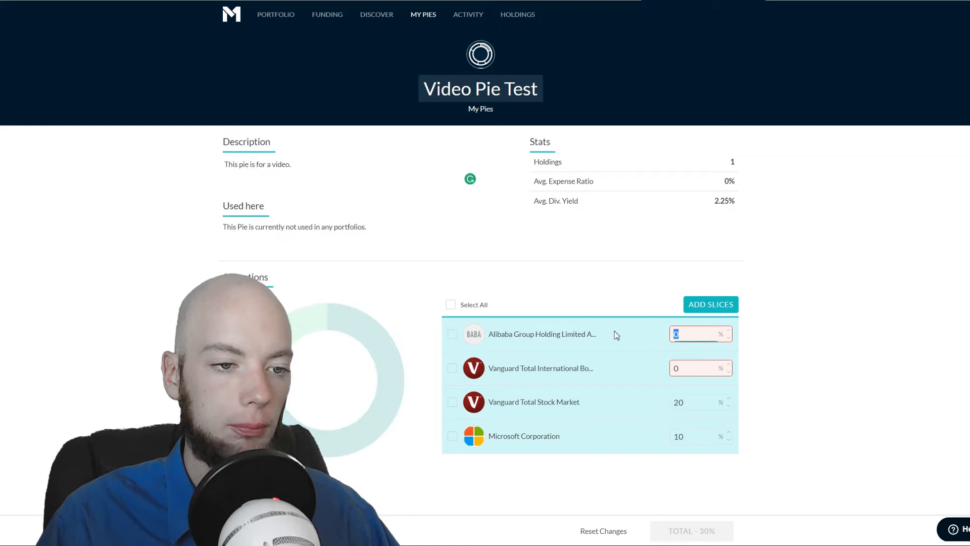
text(2)
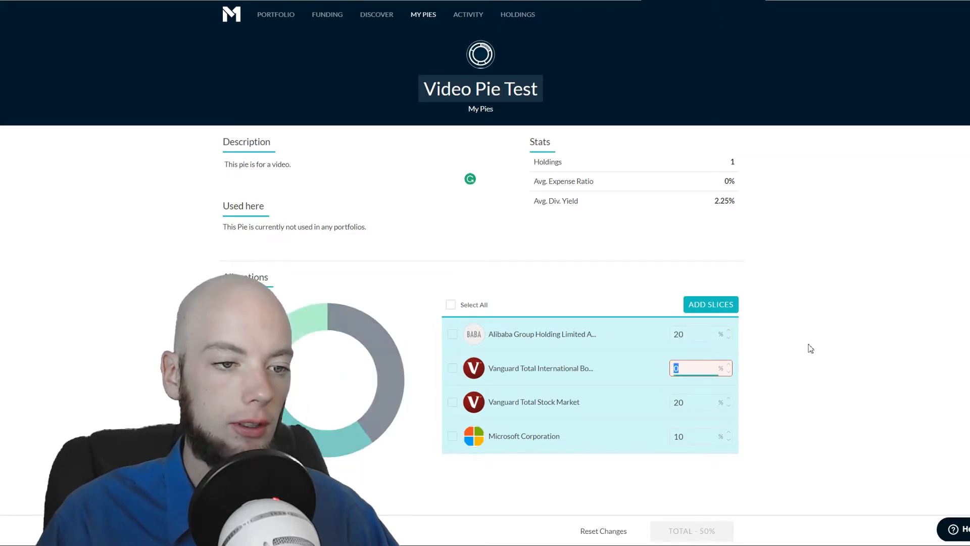
text(0)
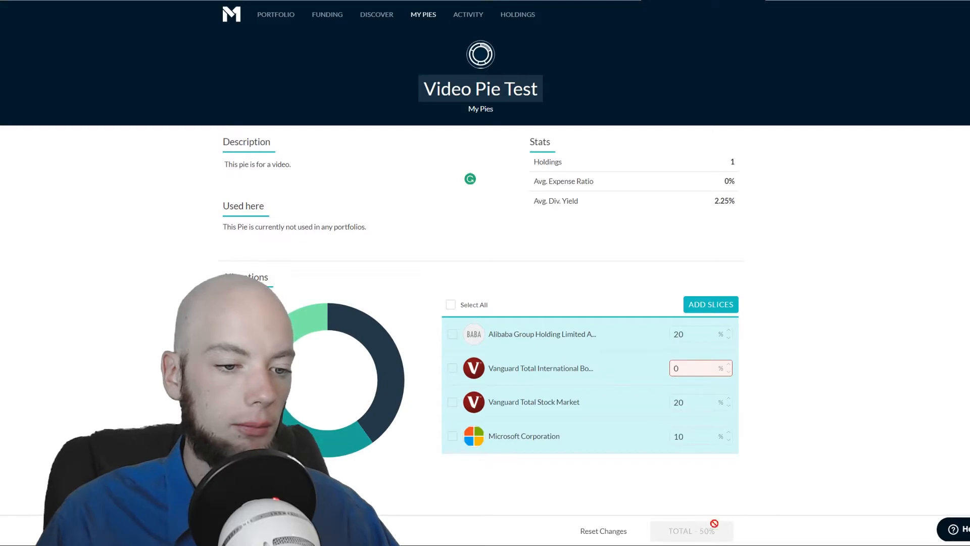
text(5)
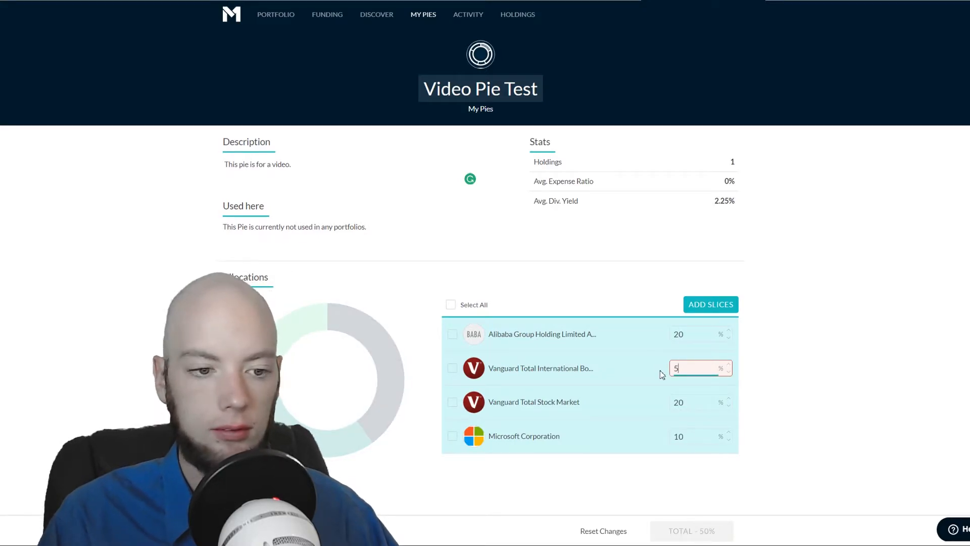
text(50)
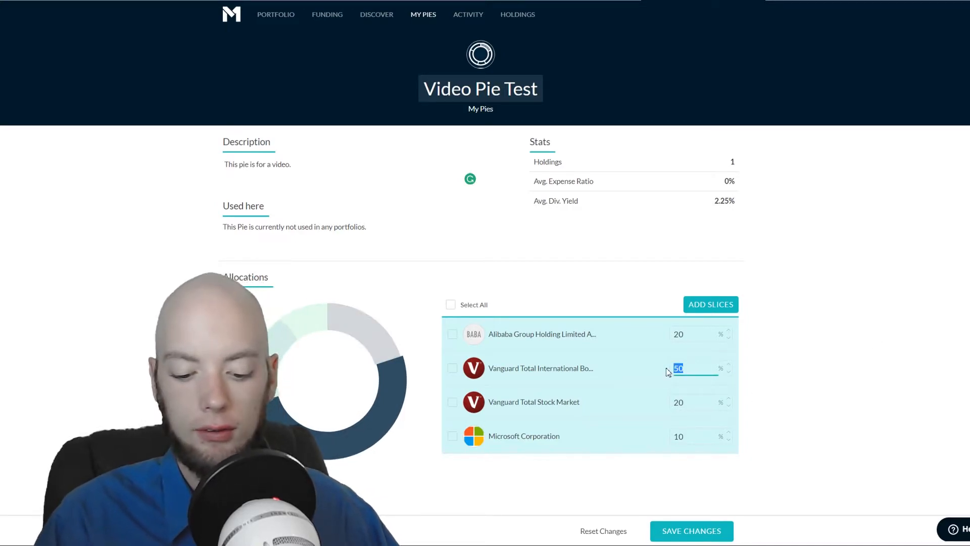
text(0)
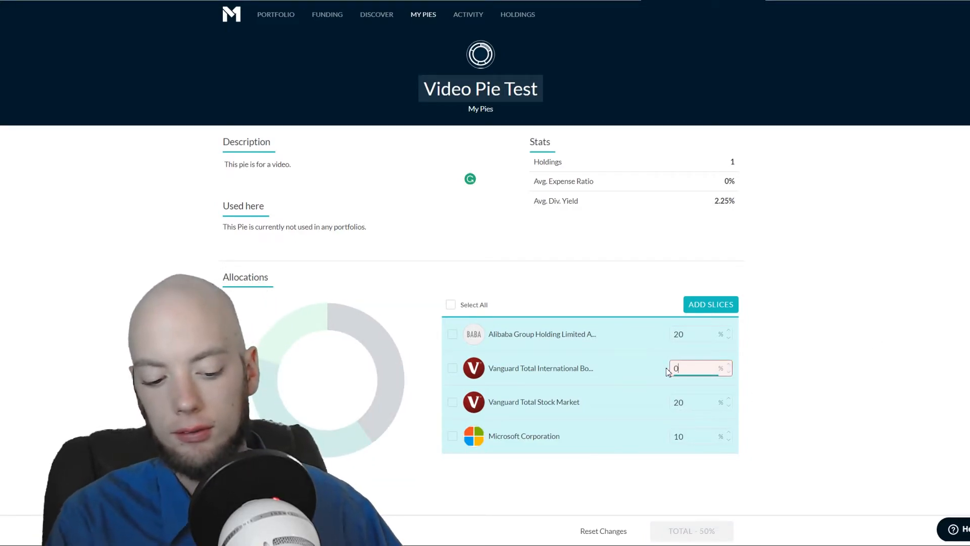
text(10)
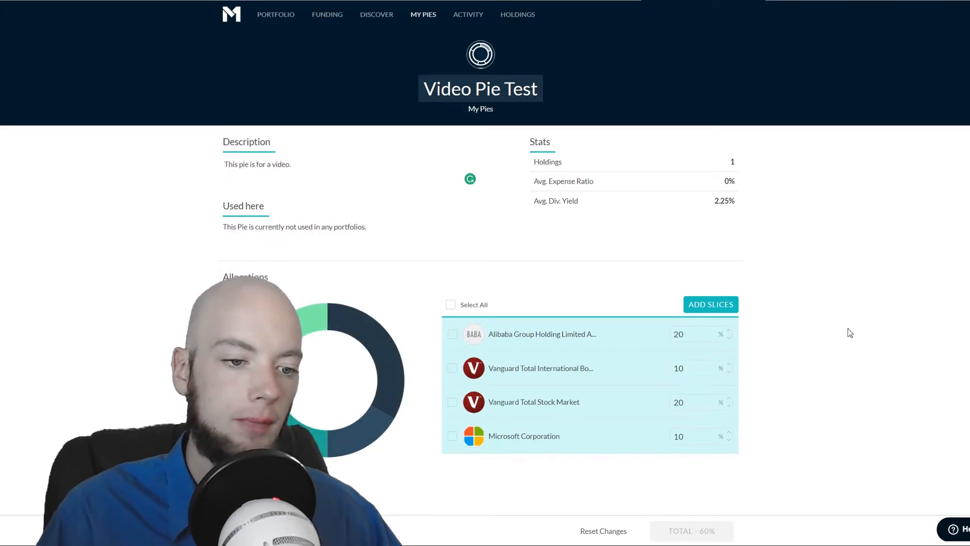
mouse_move(824, 334)
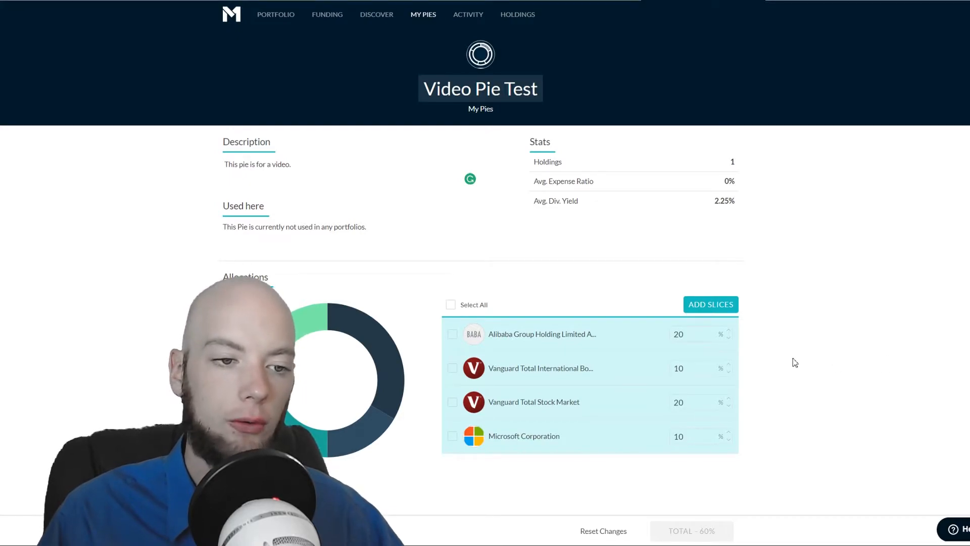
- Equalize the four slices so each holds 25%
click(693, 335)
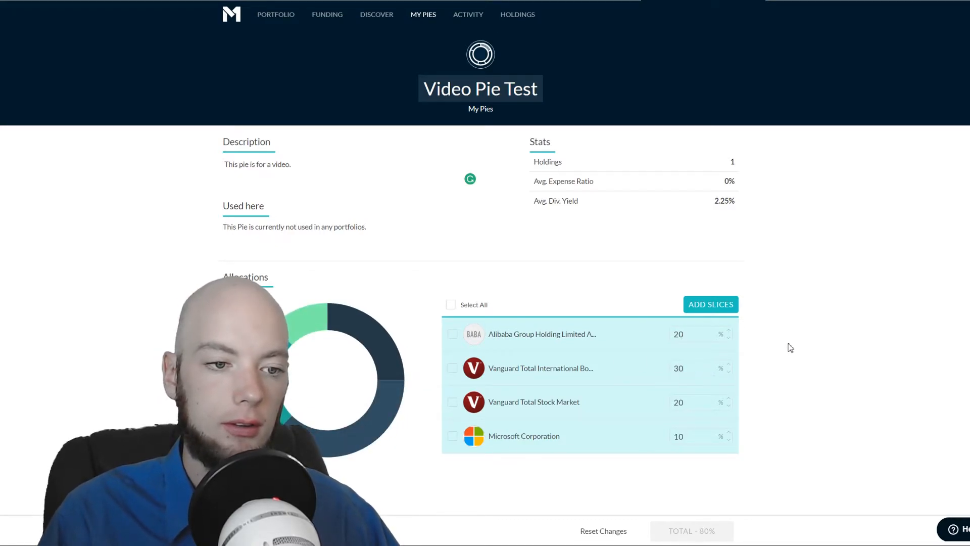
click(678, 334)
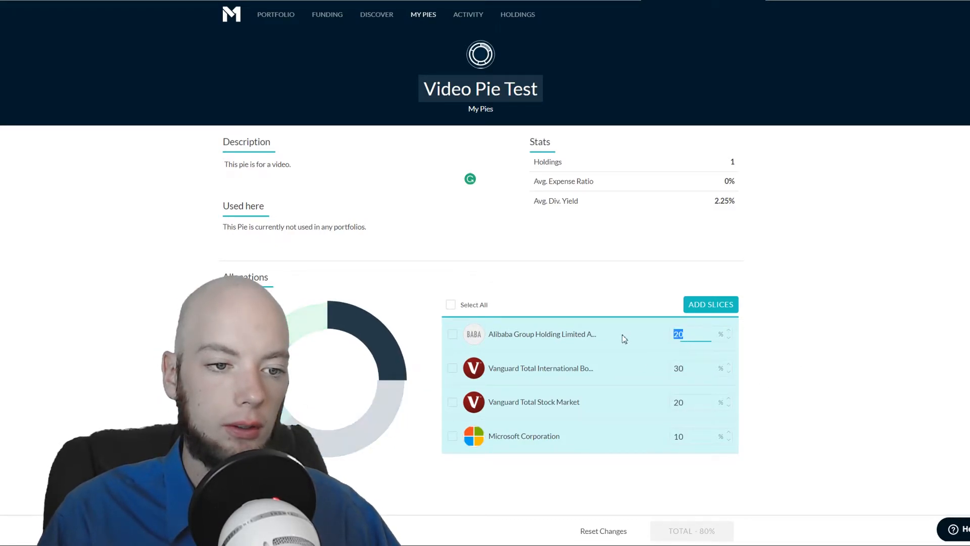
text(40)
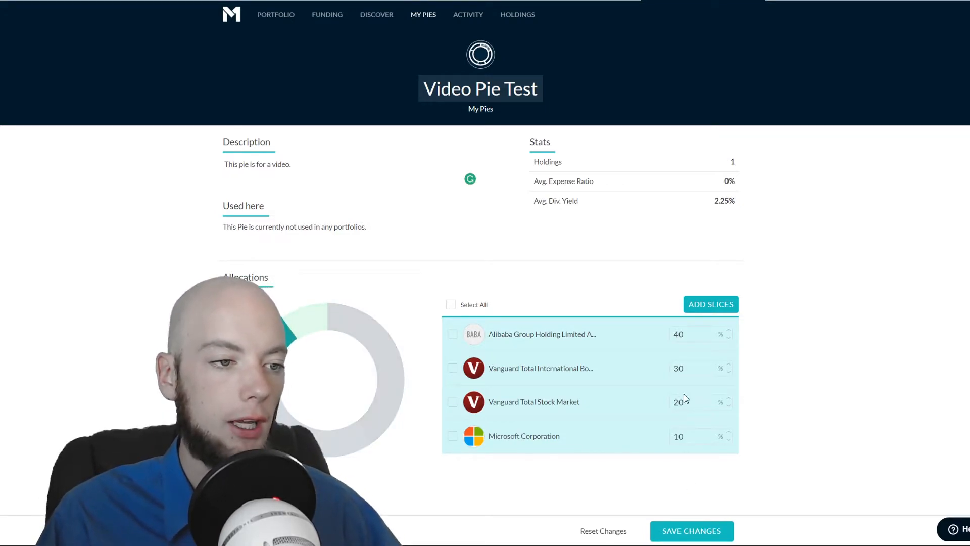
click(450, 304)
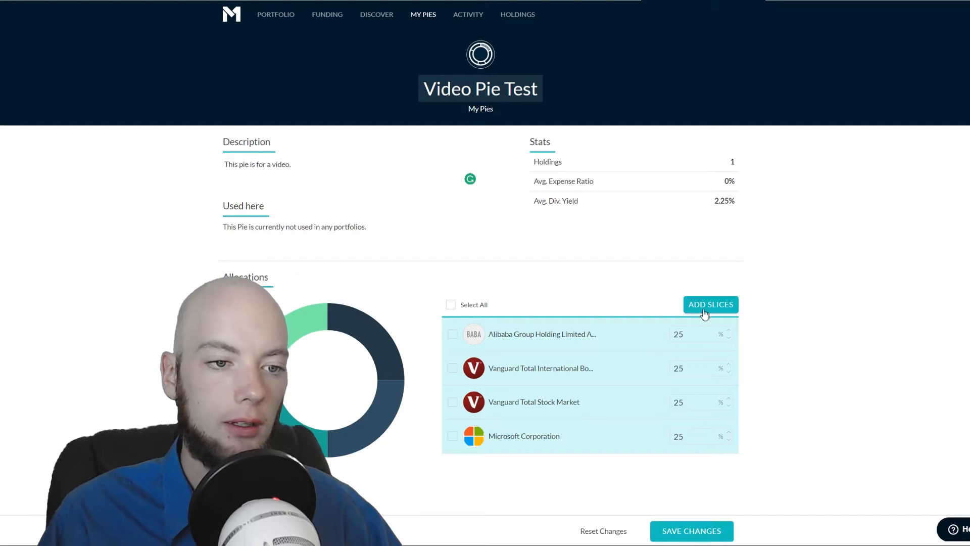
- Add the Berkshire Hathaway pie from Hedge Fund Followers as a slice
click(710, 304)
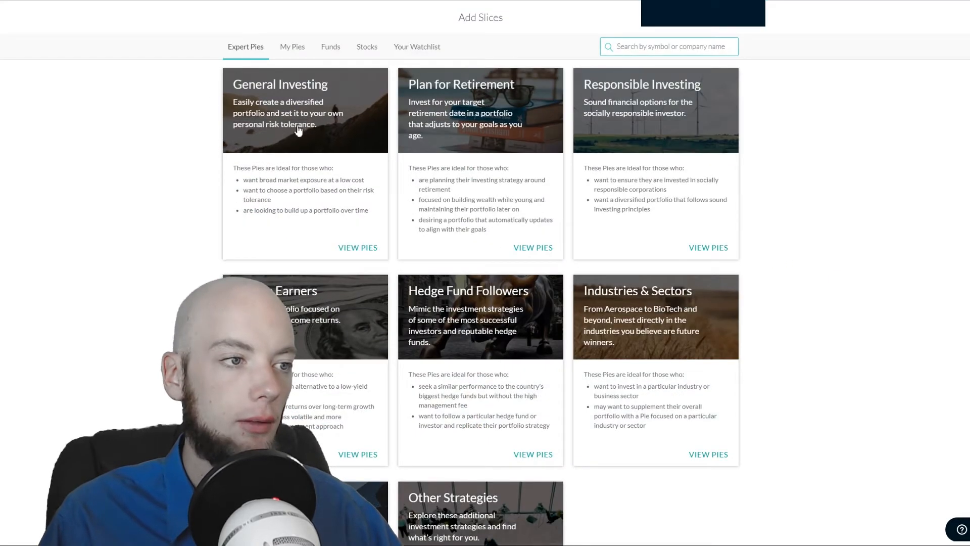
click(533, 454)
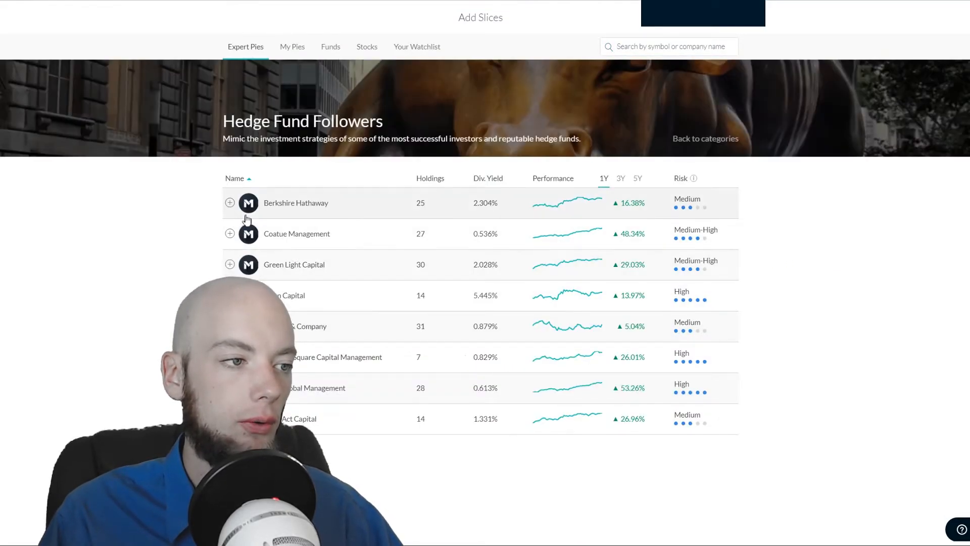
click(230, 202)
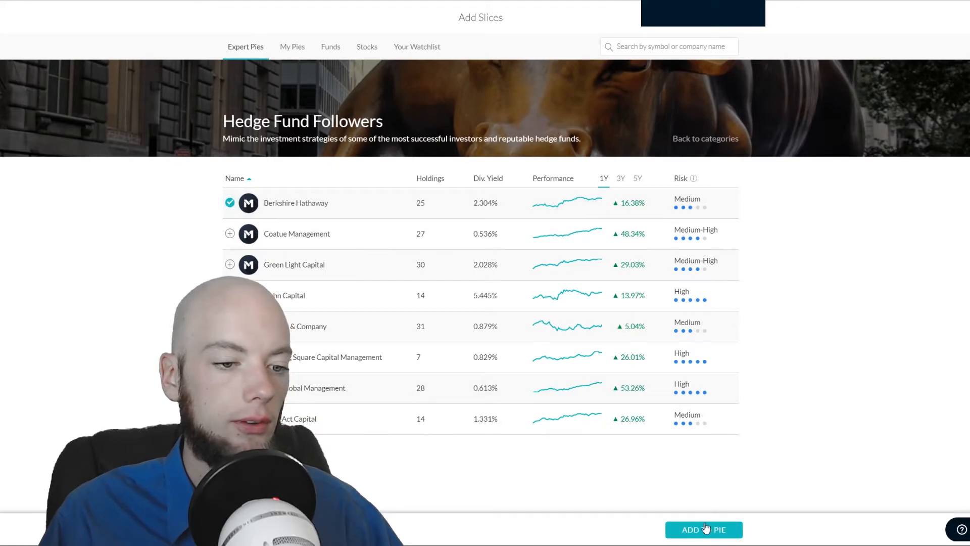
- Set Berkshire Hathaway to 50%, Microsoft to 20% and the other three to 10% each
click(703, 528)
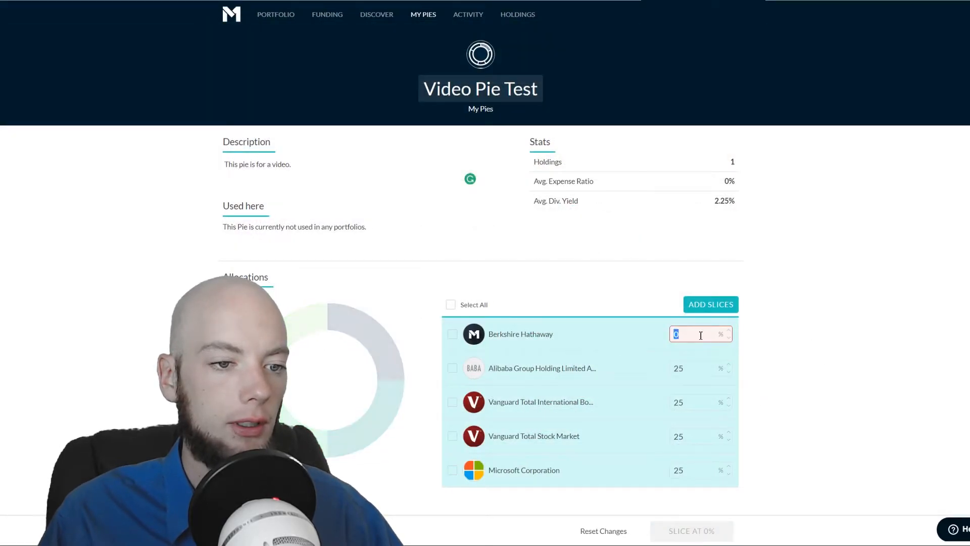
text(50)
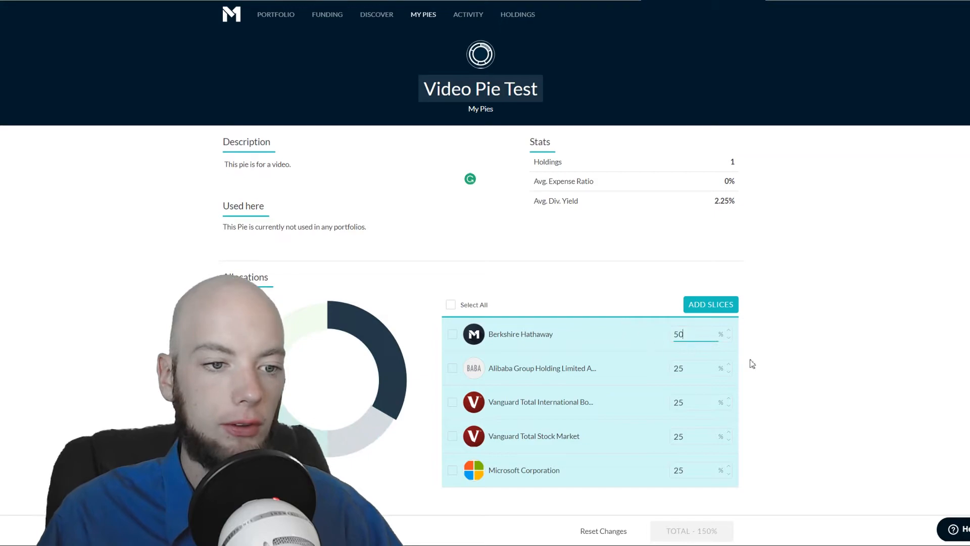
click(694, 368)
text(10)
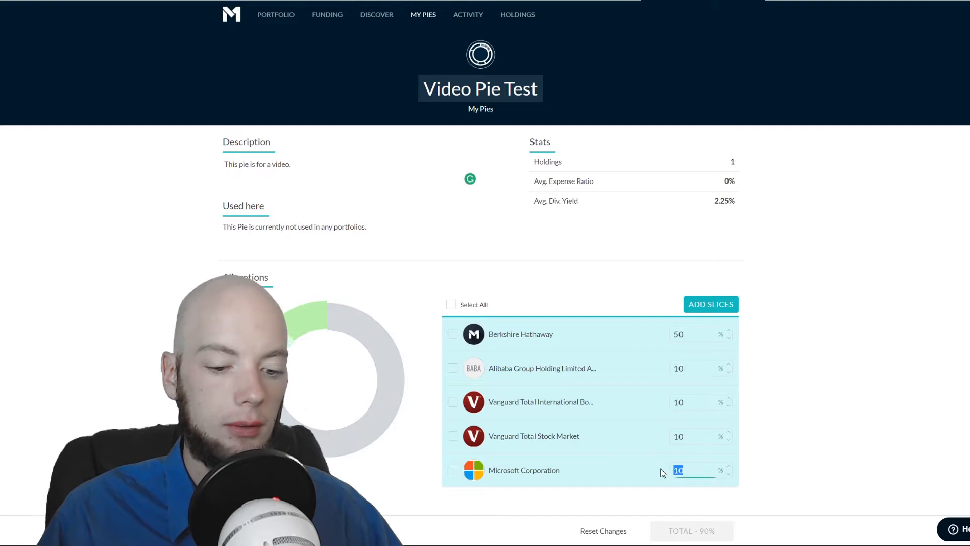
text(20)
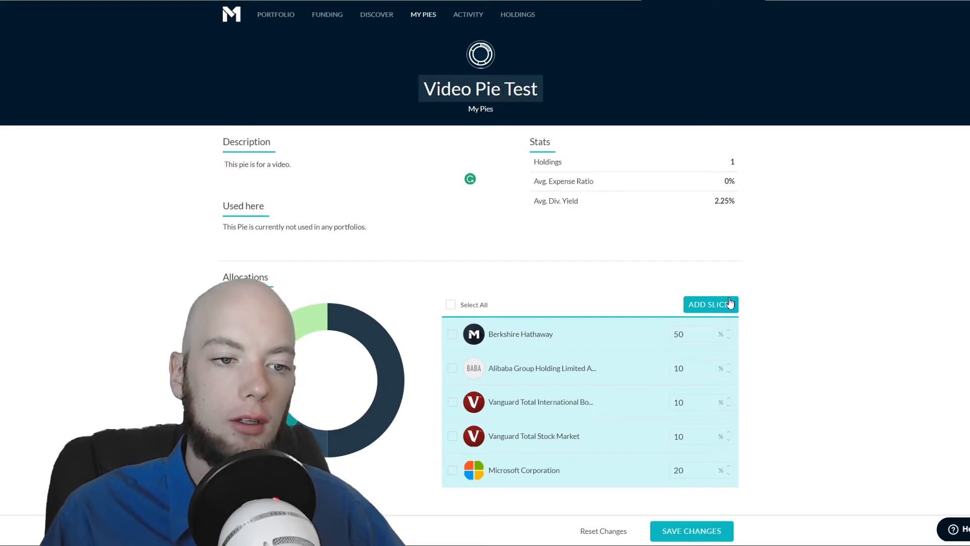
click(710, 304)
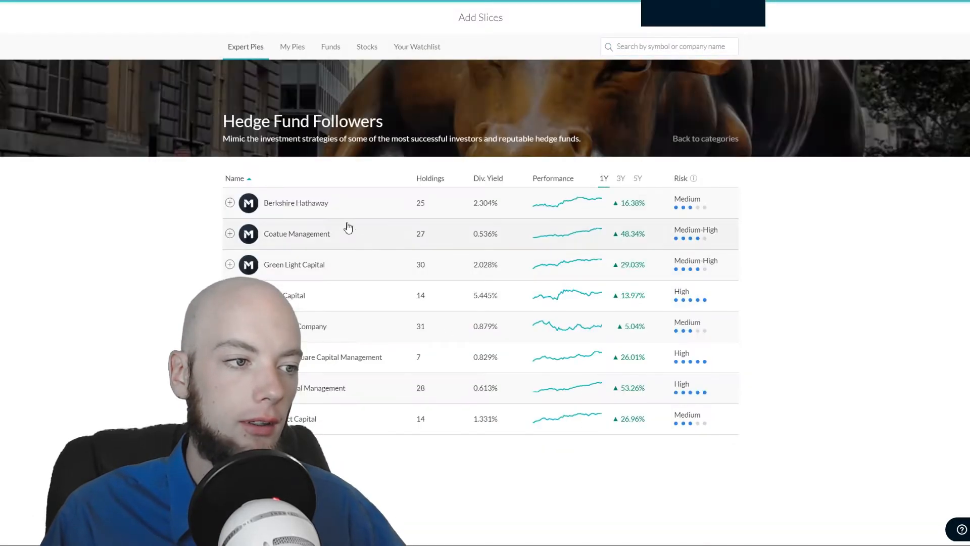
click(296, 202)
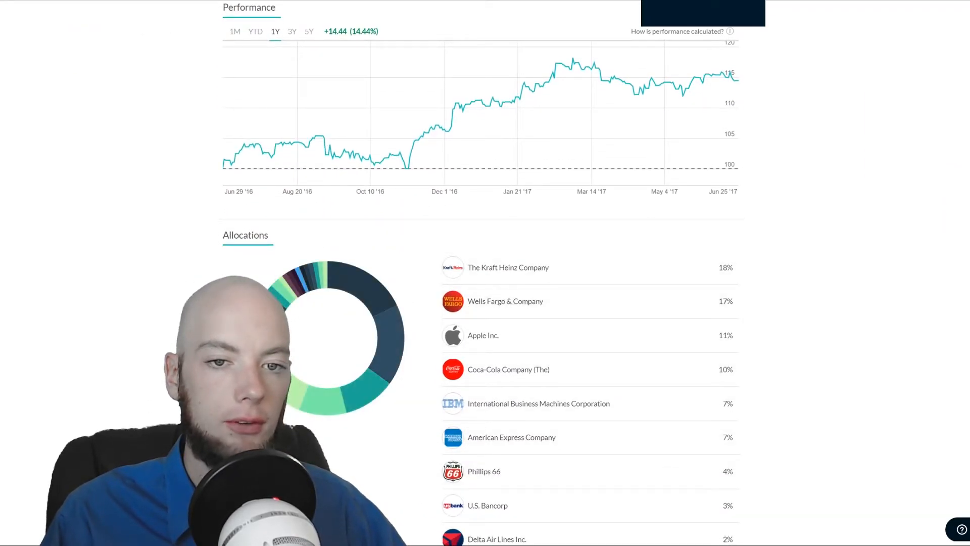
scroll(down, 3)
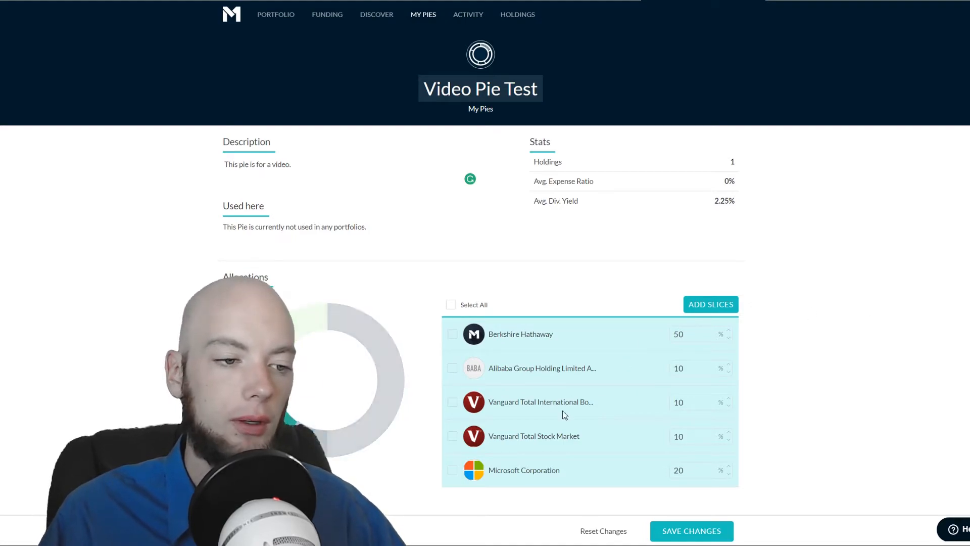
mouse_move(910, 370)
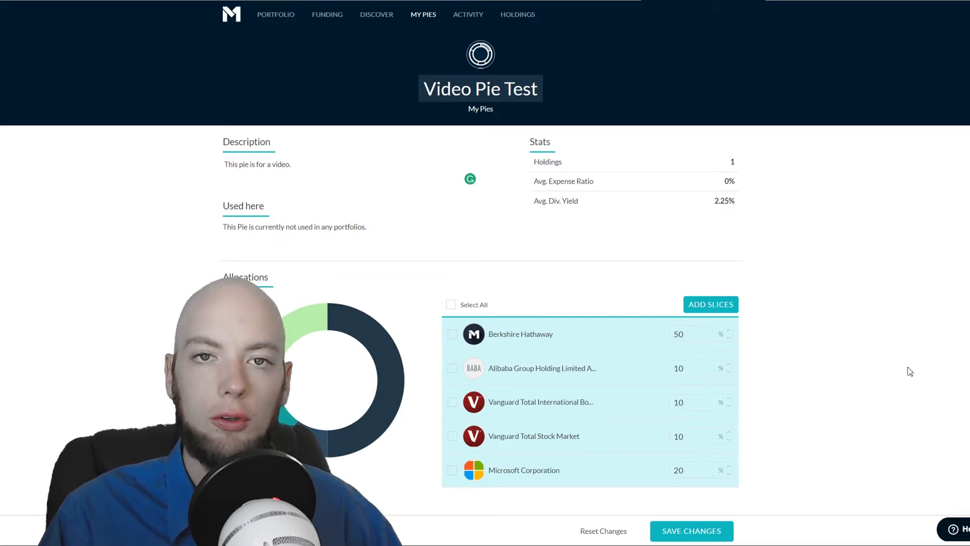
mouse_move(885, 365)
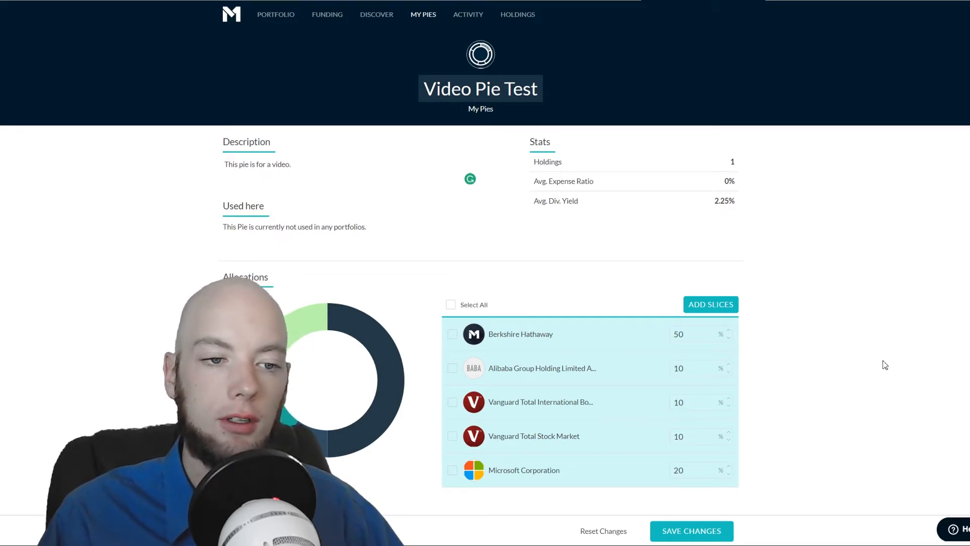
- Add Experimental Pie from My Pies at 10% and lower Berkshire Hathaway to 40%
click(709, 304)
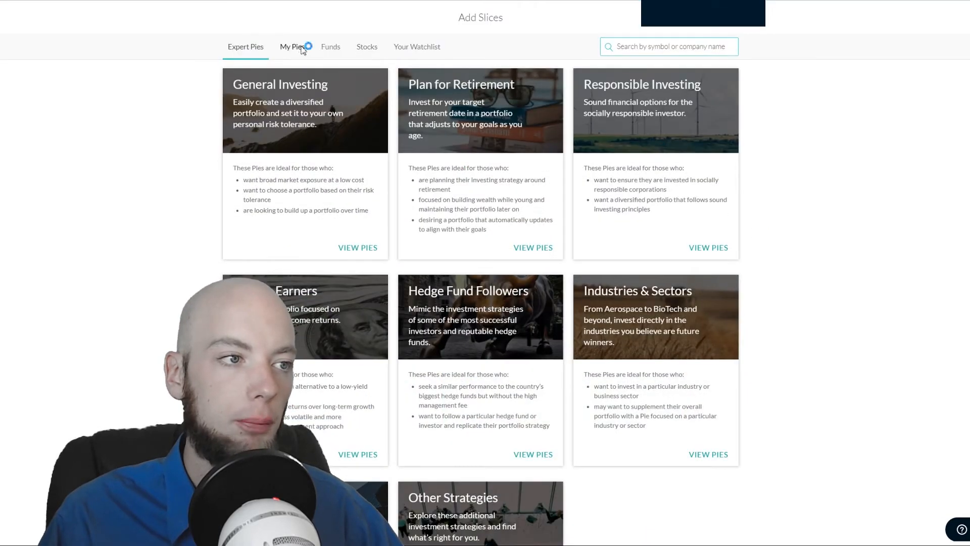
click(292, 46)
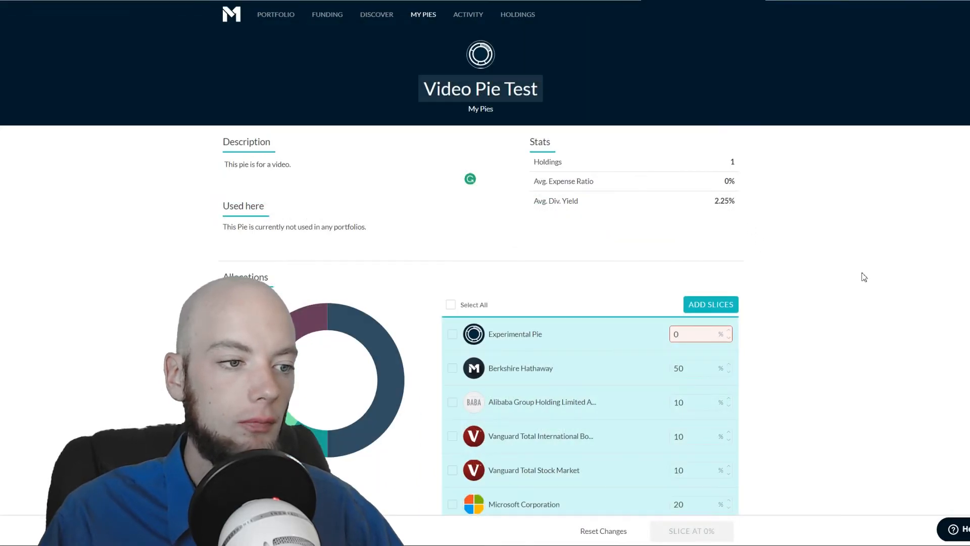
click(696, 333)
text(10)
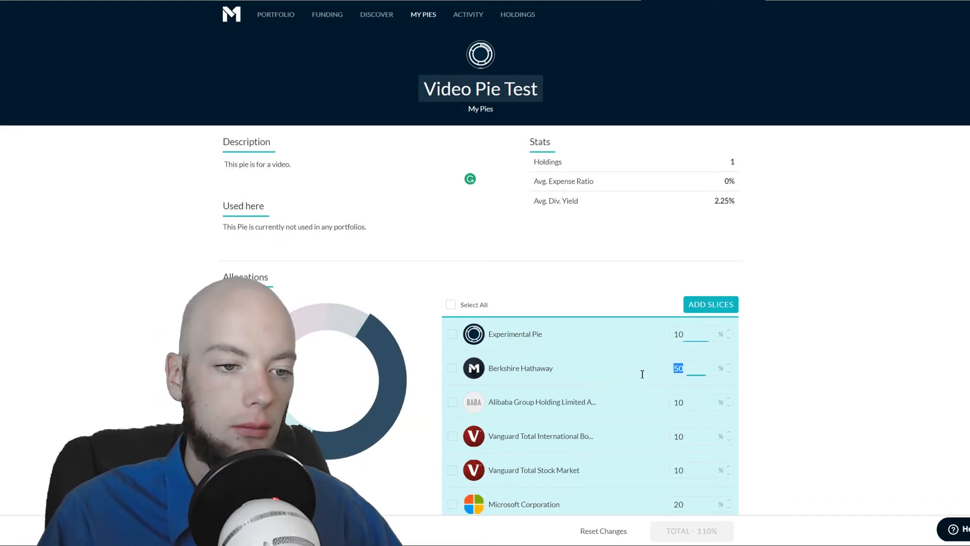
text(40)
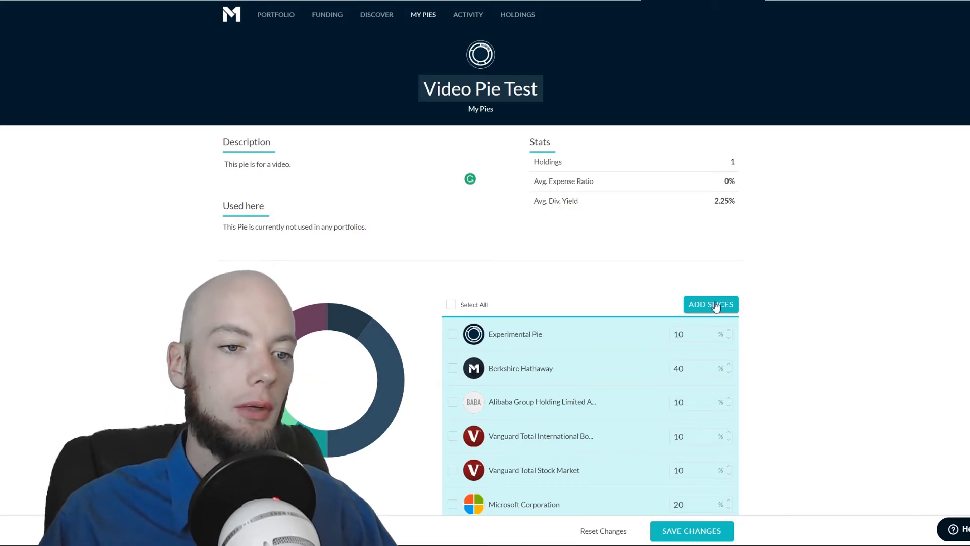
- Add the 2035 Aggressive expert pie as a slice of Video Pie Test
click(710, 304)
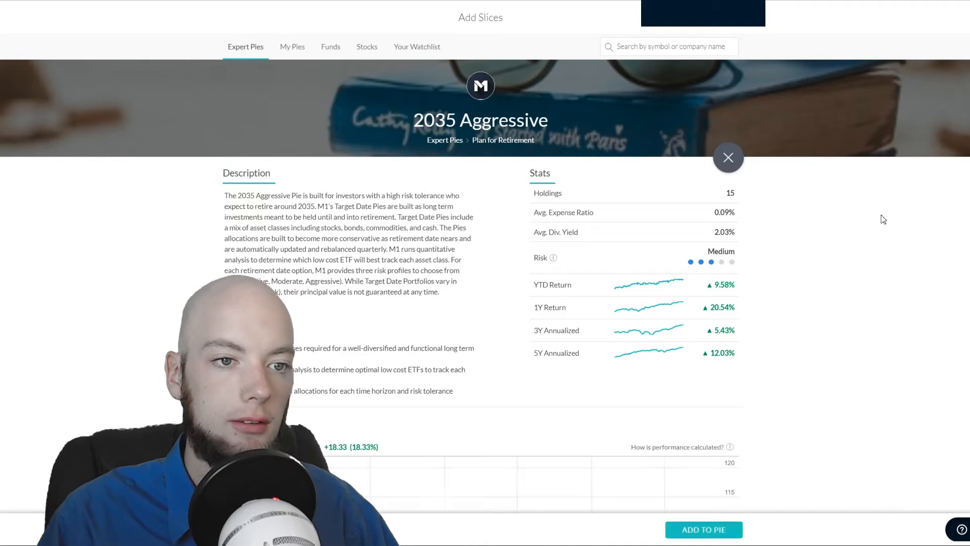
click(728, 158)
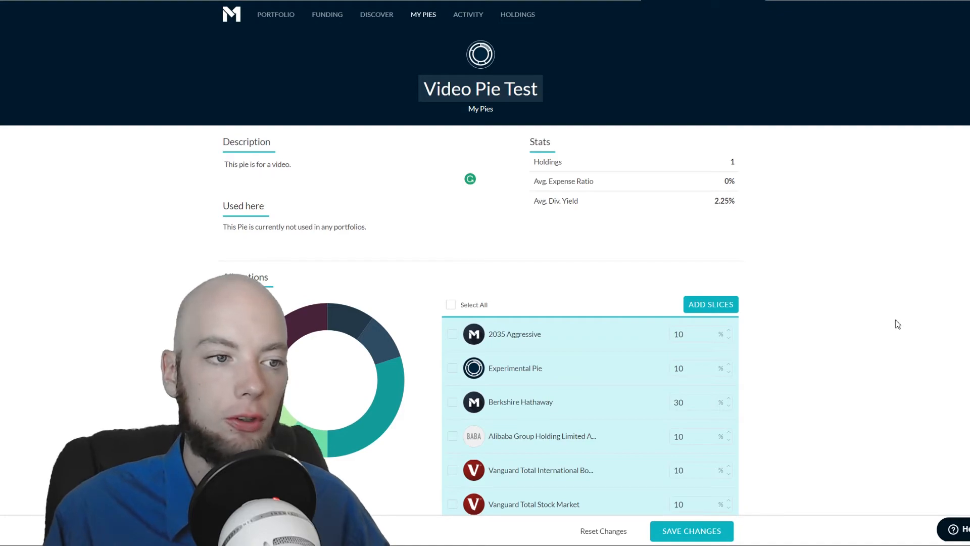
mouse_move(879, 333)
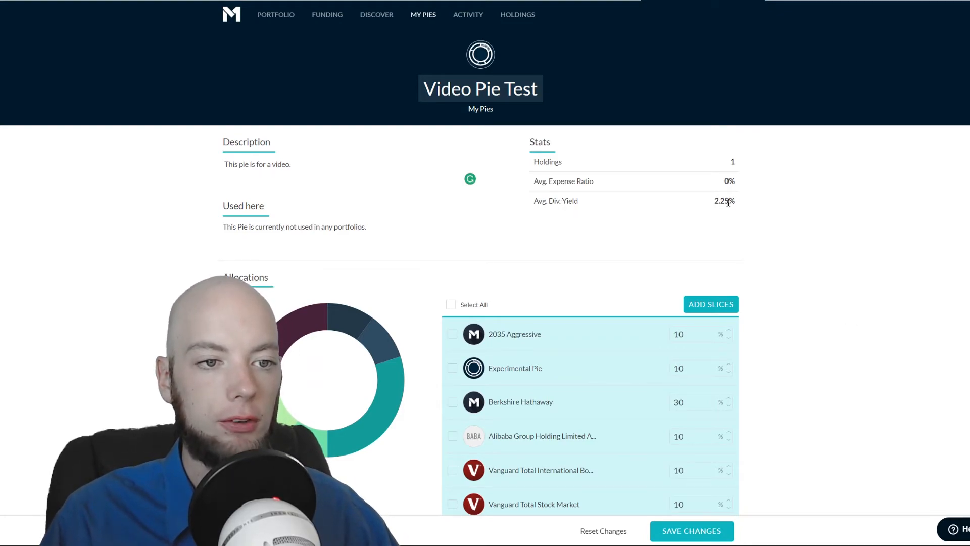
mouse_move(776, 227)
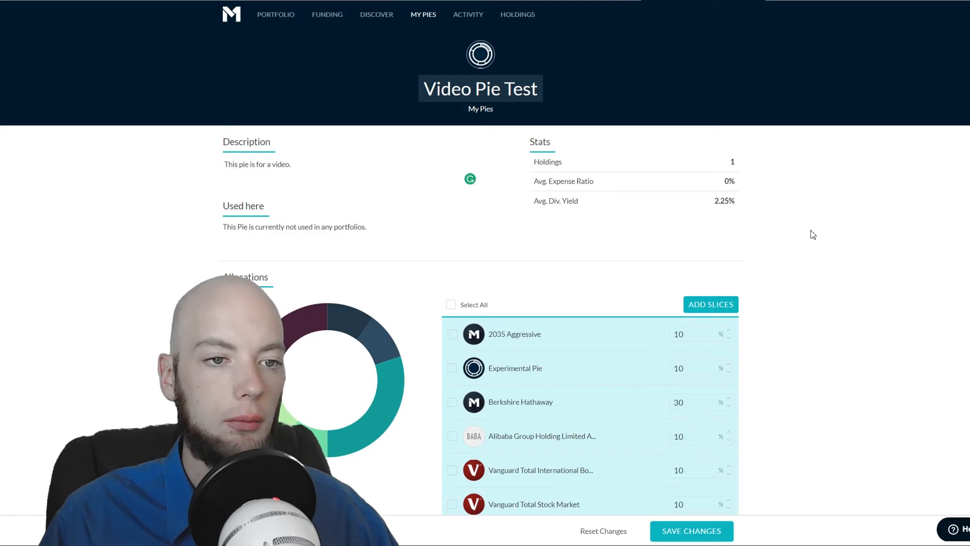
mouse_move(836, 276)
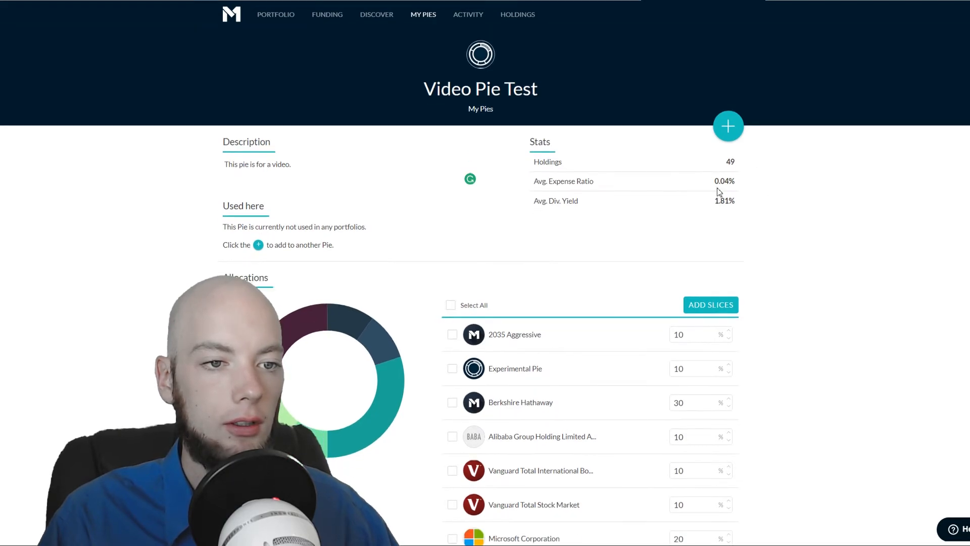
mouse_move(811, 199)
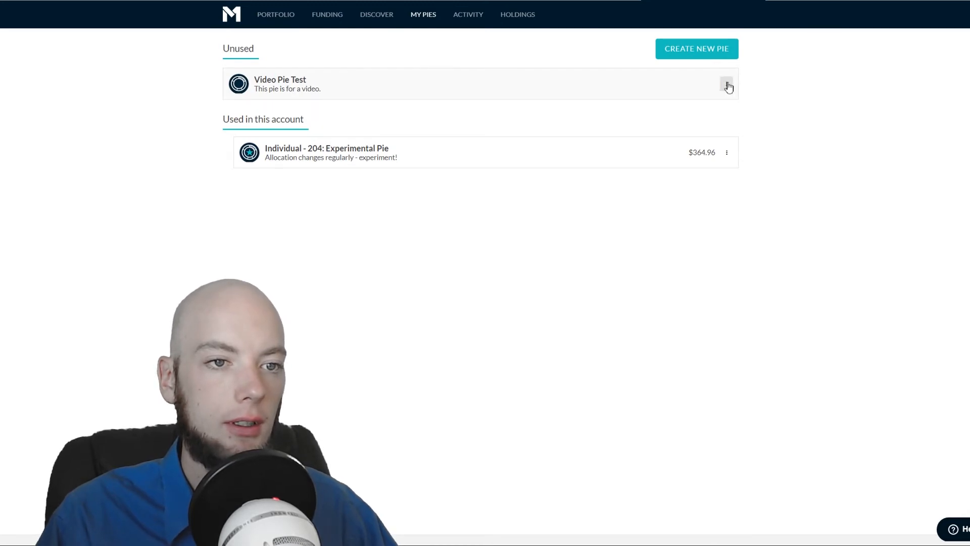
- Navigate to the Experimental Pie's holdings on the portfolio page
click(727, 84)
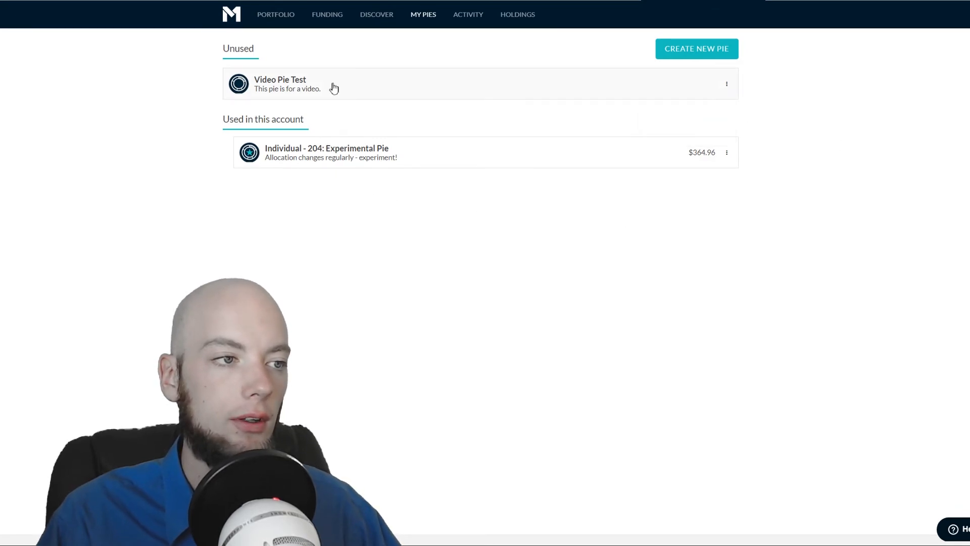
click(280, 84)
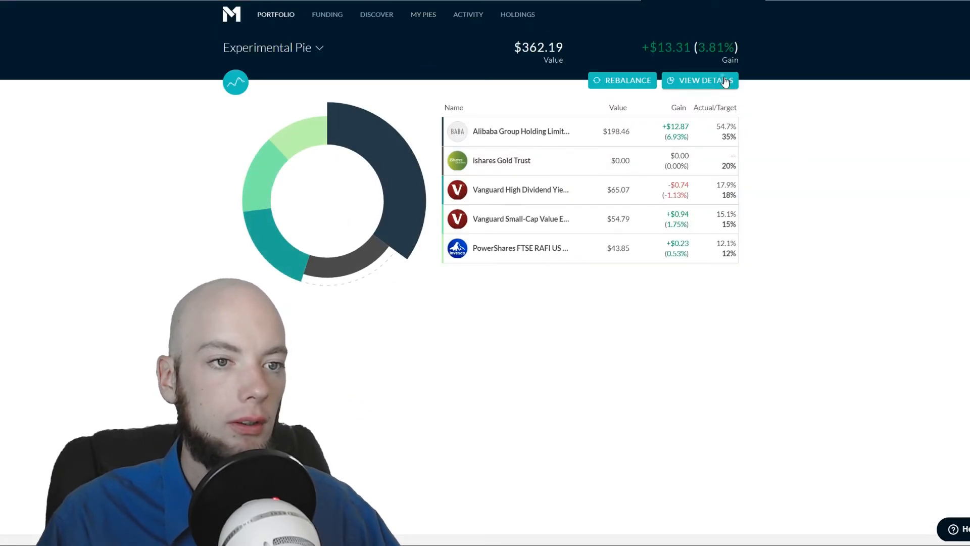
- Add Video Pie Test from My Pies as a new 0% slice of Experimental Pie
click(699, 80)
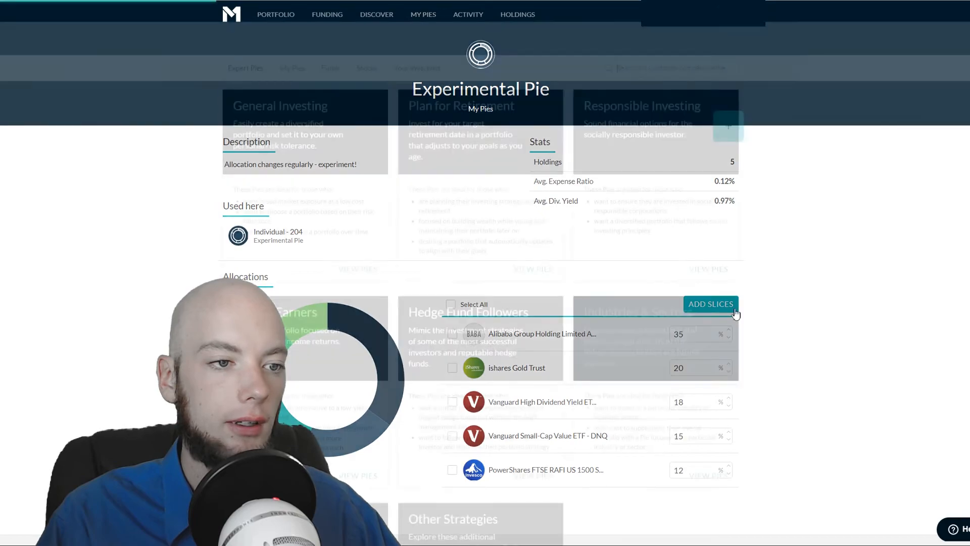
click(710, 304)
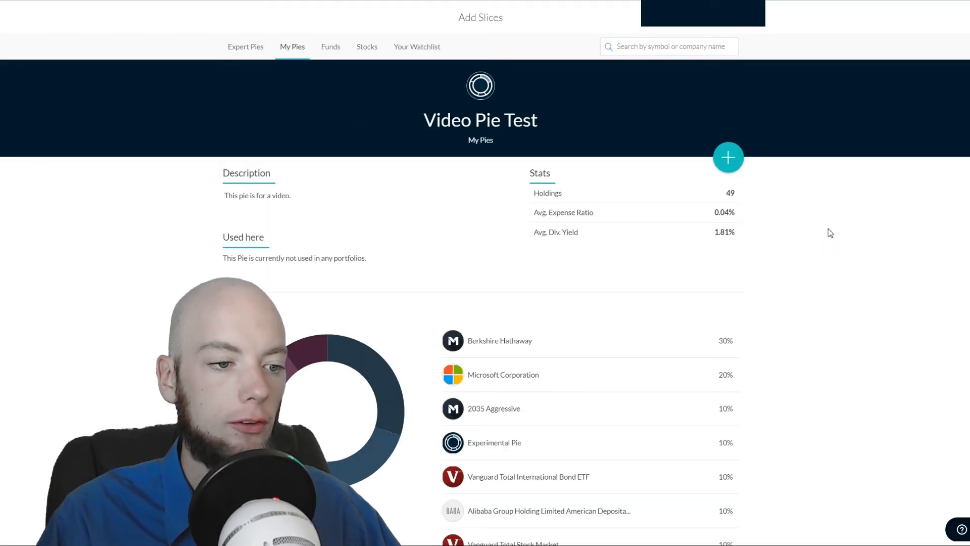
click(728, 158)
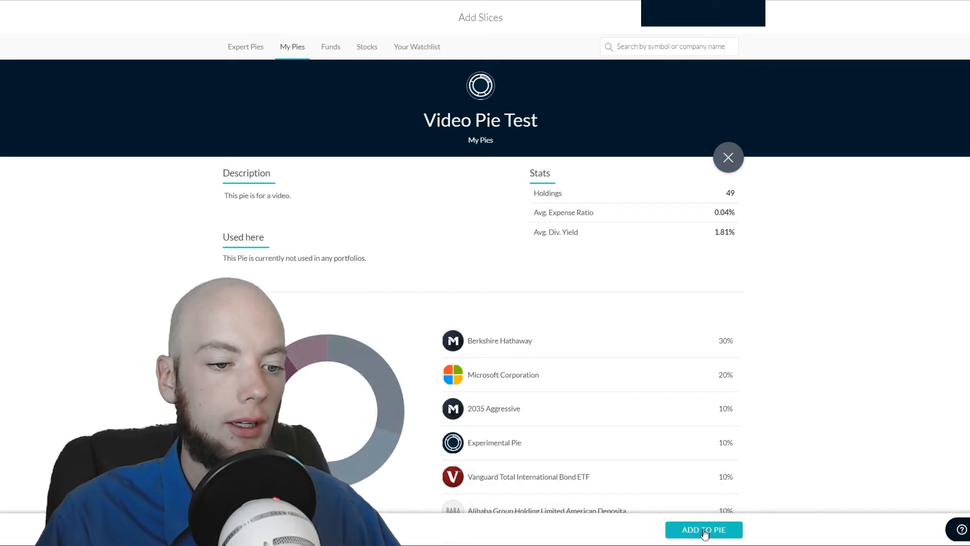
click(703, 529)
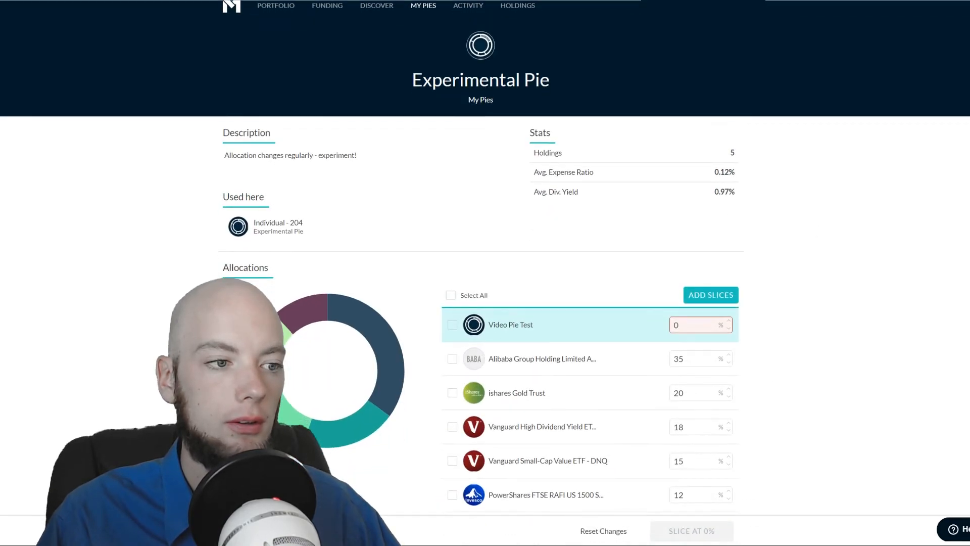
scroll(down, 3)
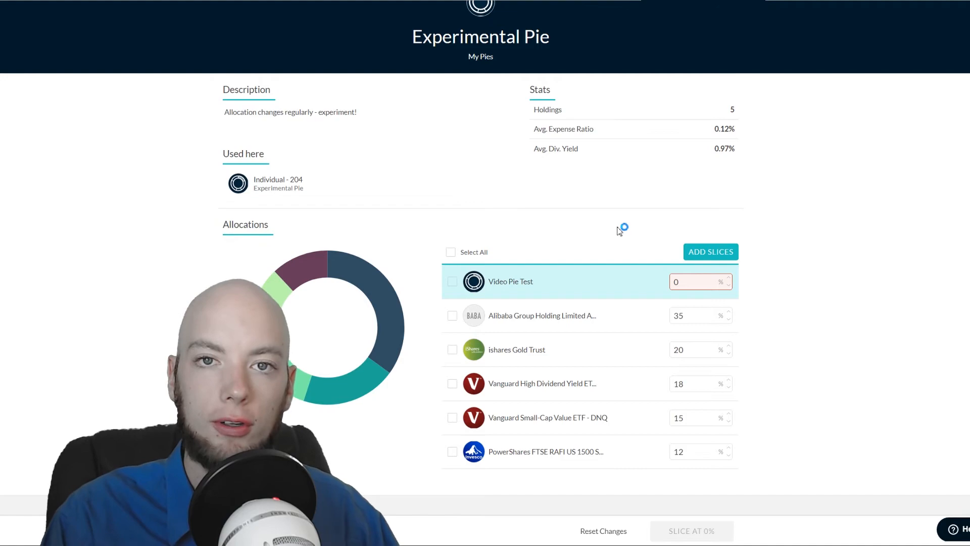